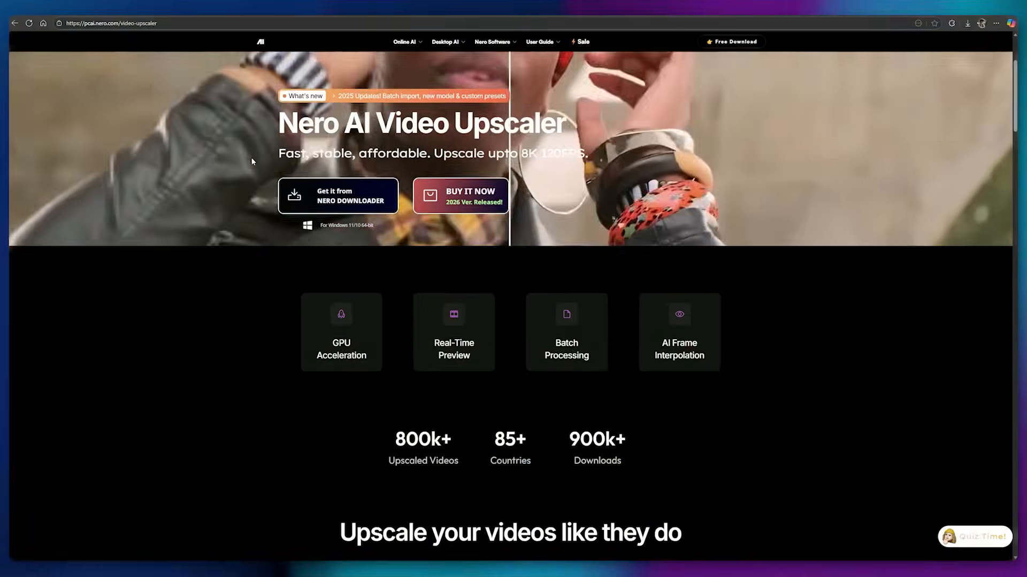
Review the Video Upscaler product page top to bottom, then close the browser to show the desktop.
scroll("down", 3)
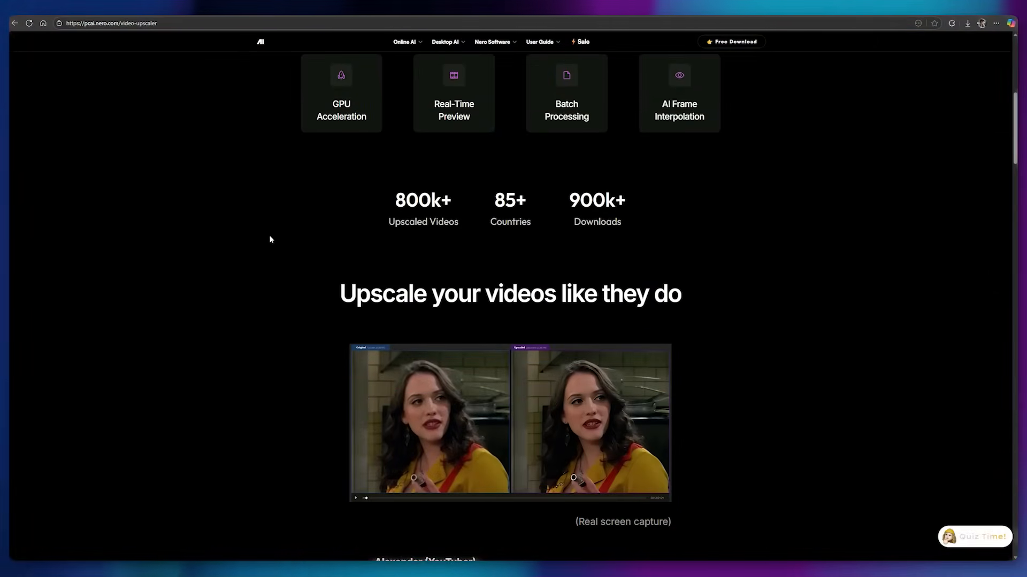
scroll("down", 3)
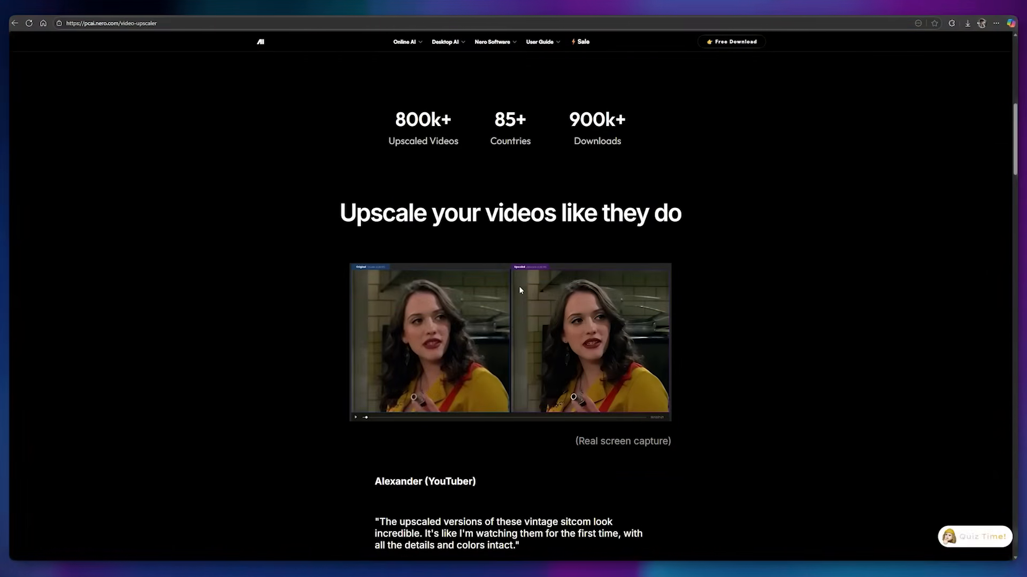
scroll("down", 3)
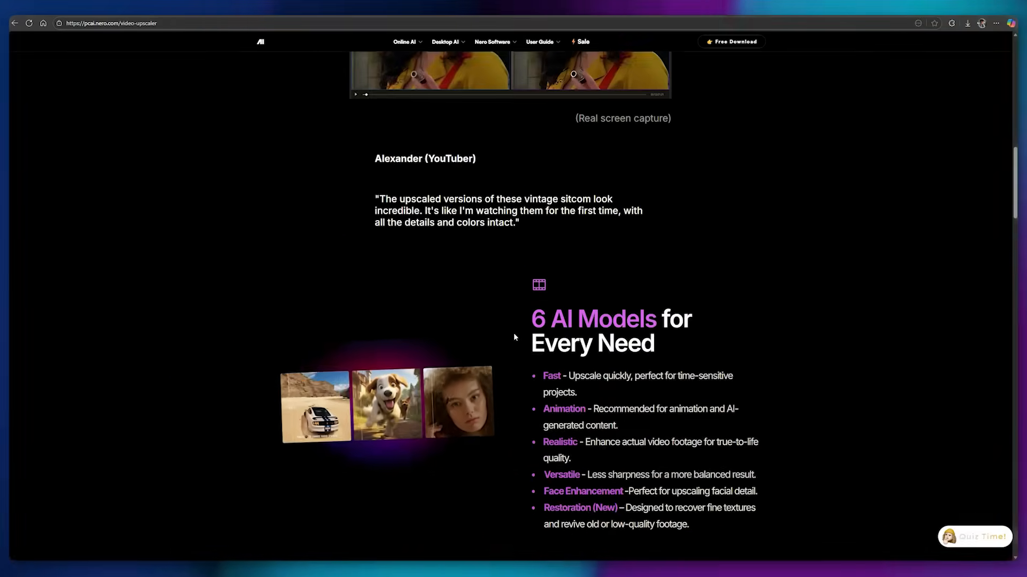
scroll("up", 3)
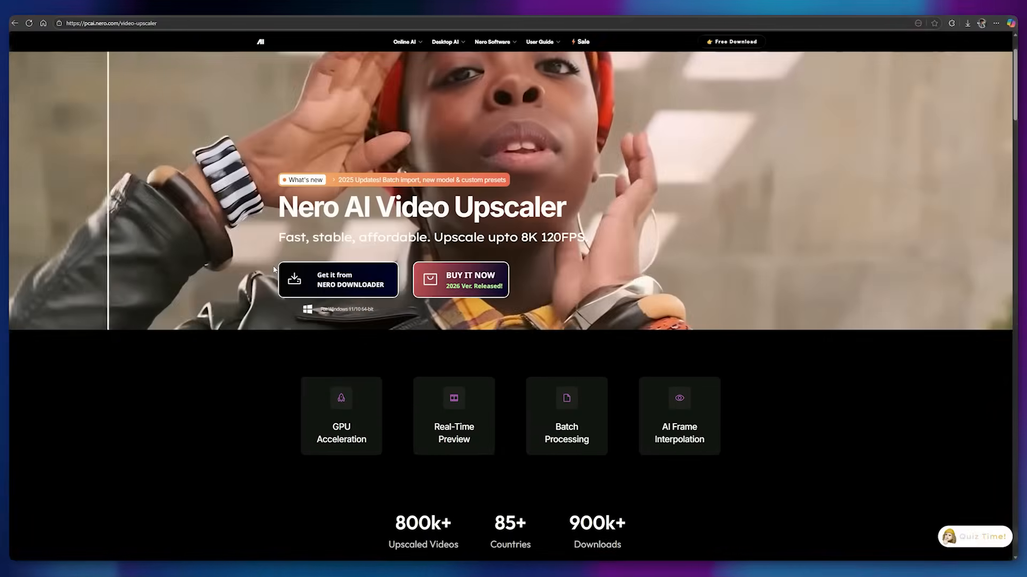
left_click(338, 279)
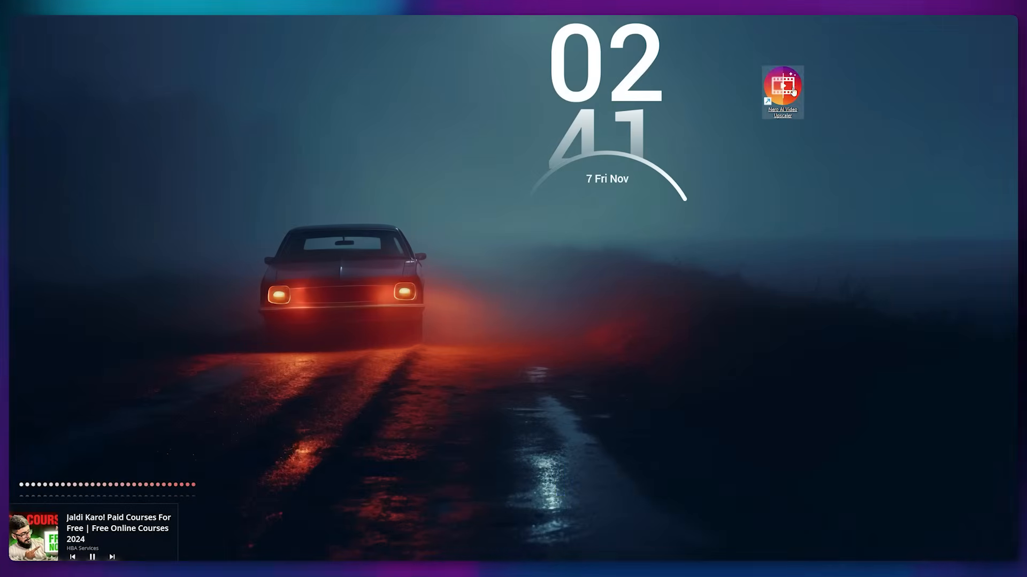
Launch the upscaler and import the field portrait clip through Import videos.
double_click(781, 86)
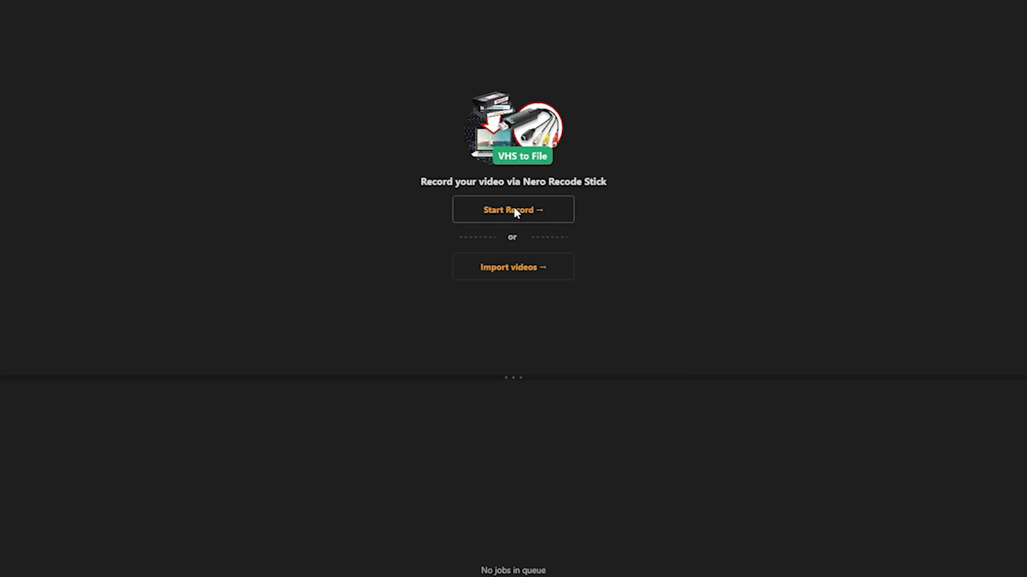
mouse_move(517, 274)
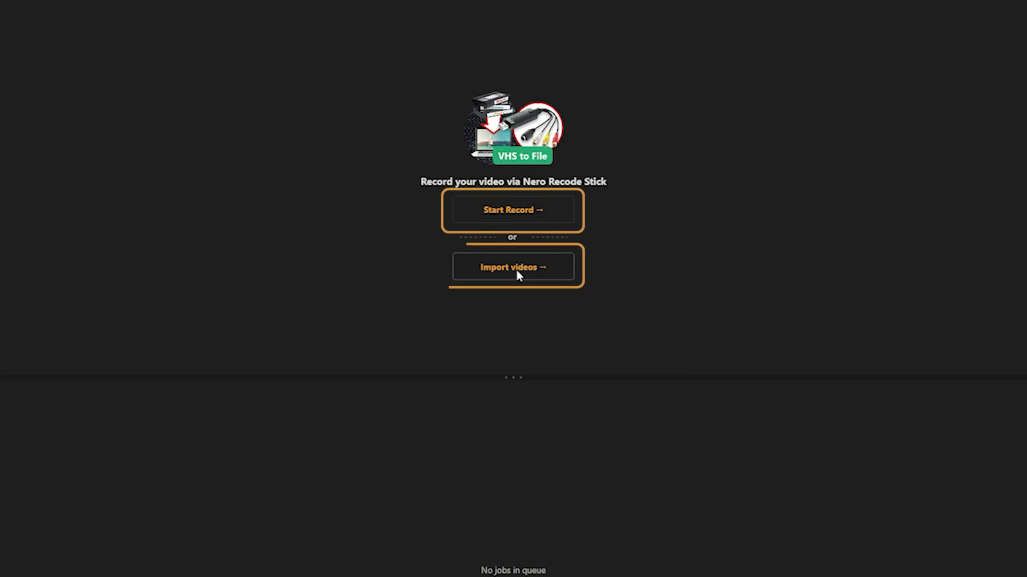
left_click(512, 266)
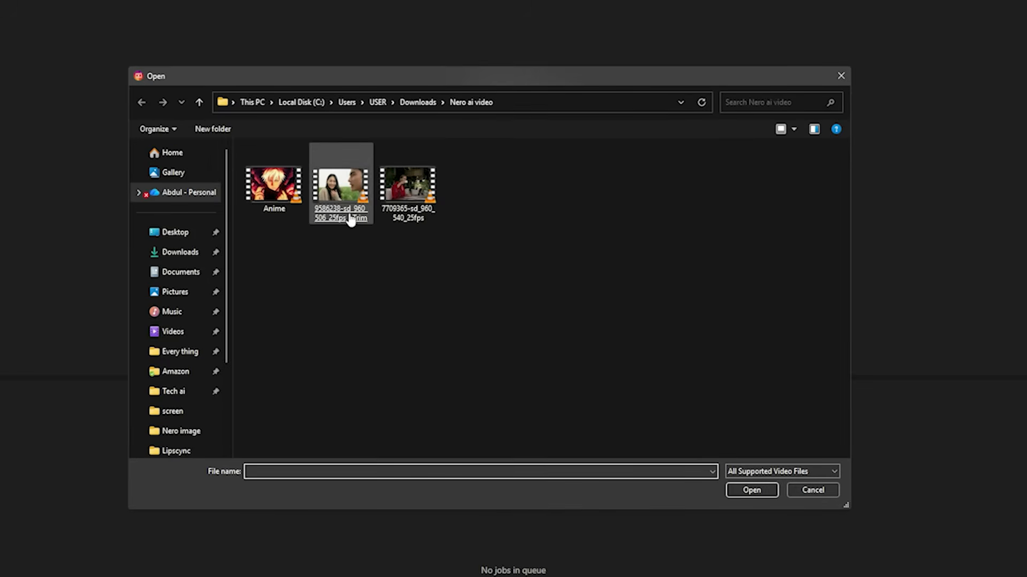
double_click(339, 181)
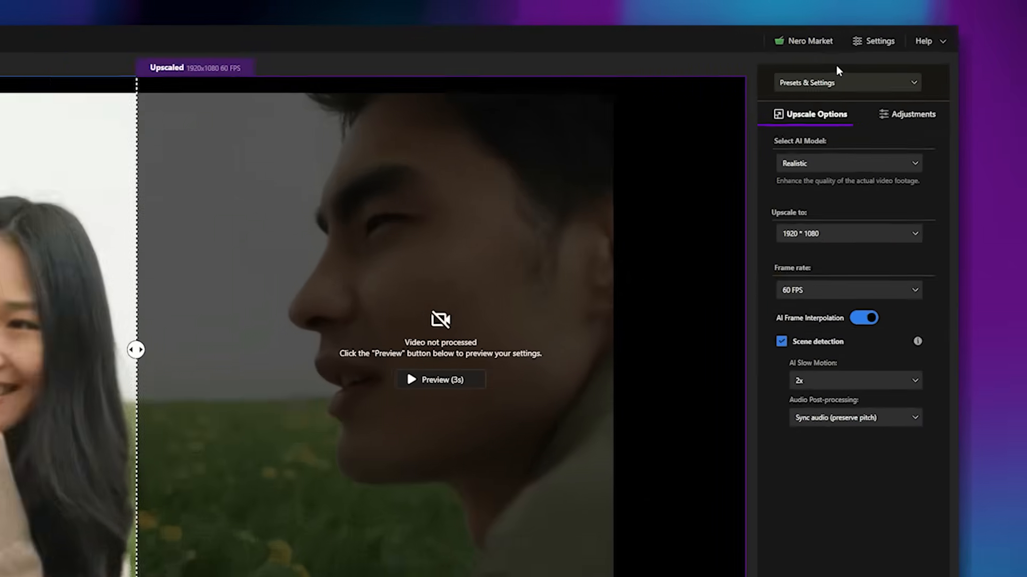
left_click(879, 41)
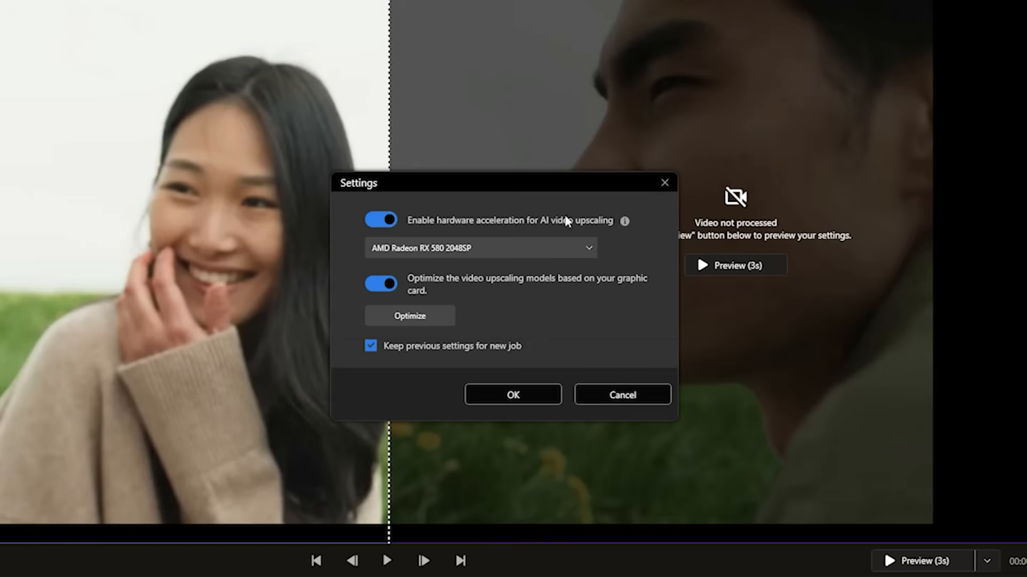
mouse_move(382, 219)
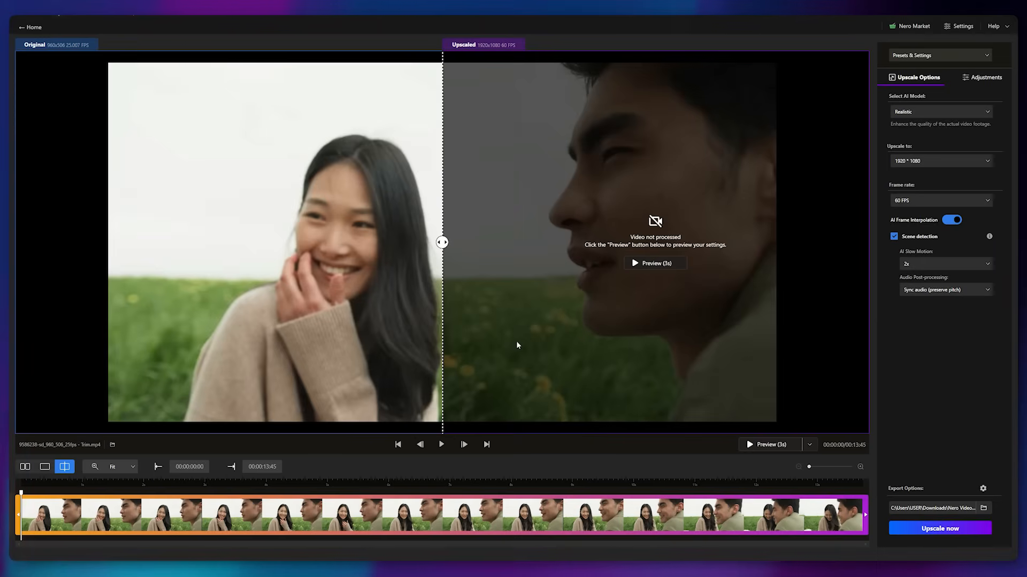
Reset all colour, sharpness and white-balance adjustments to zero and return to Upscale Options.
left_click(984, 77)
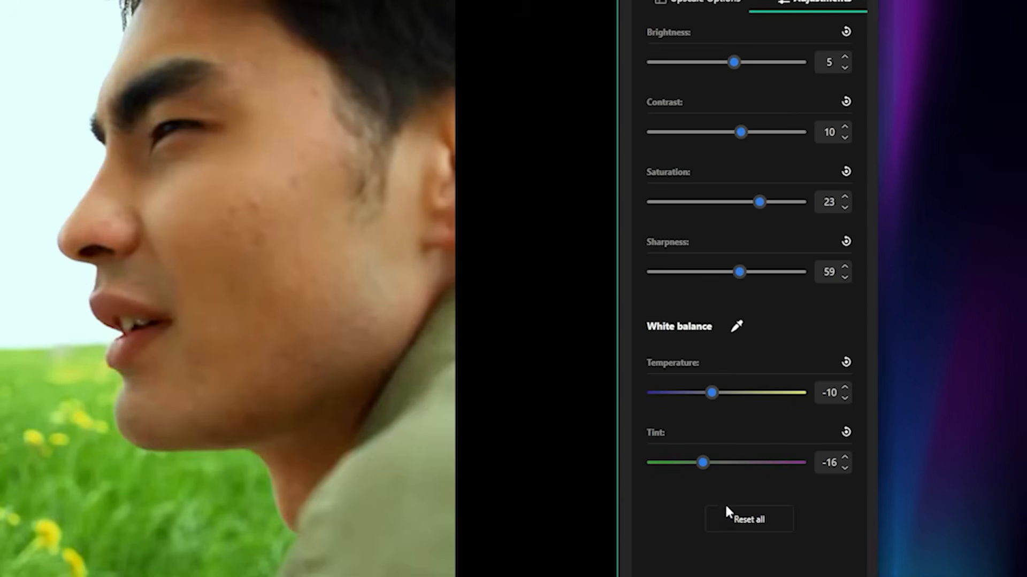
left_click(749, 519)
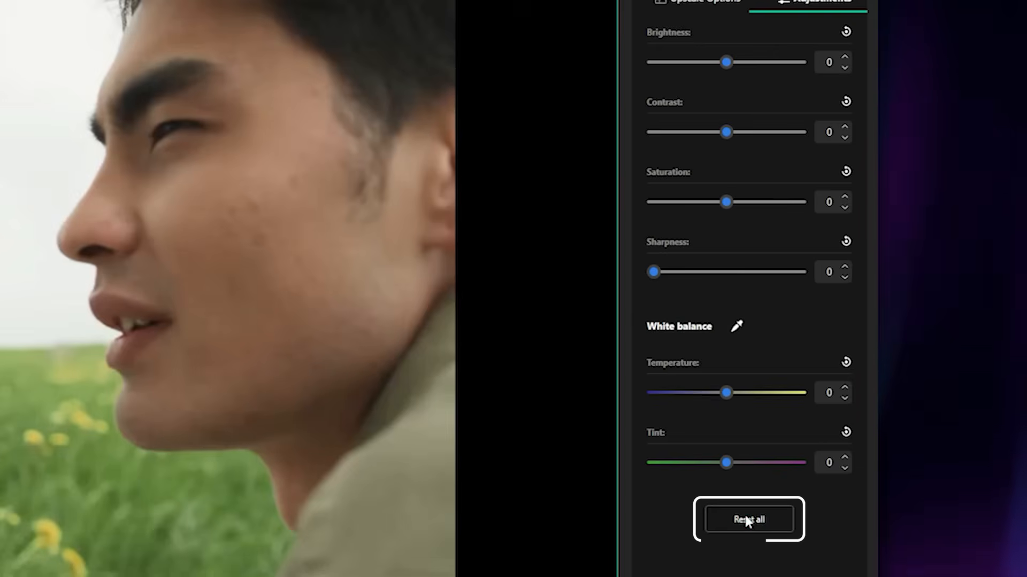
left_click(918, 77)
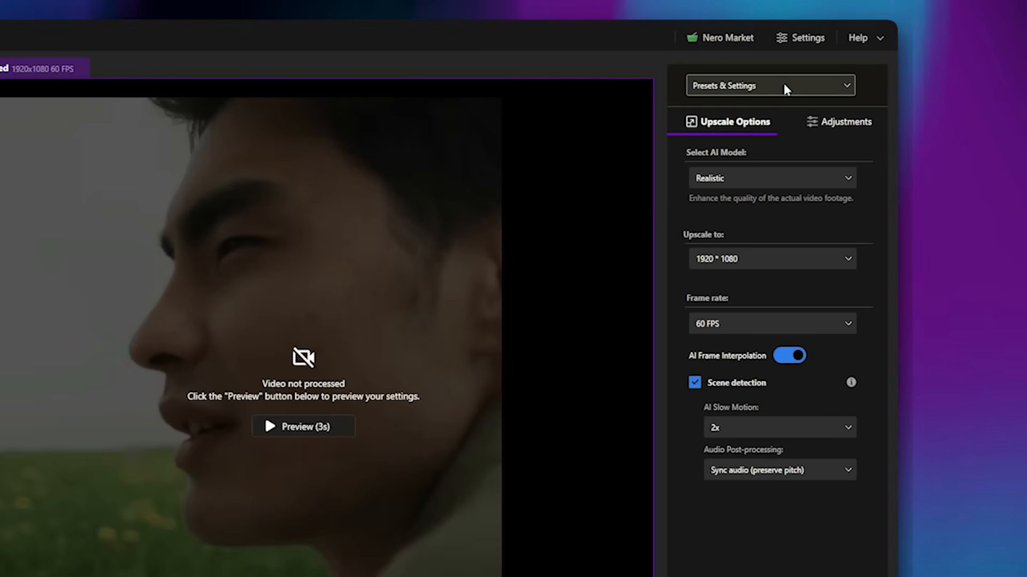
left_click(770, 85)
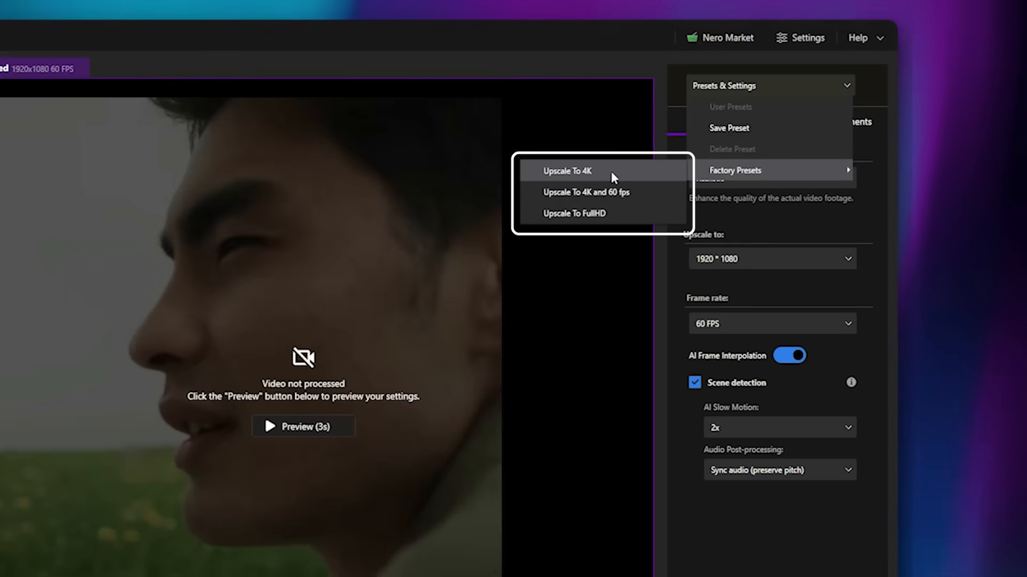
mouse_move(597, 221)
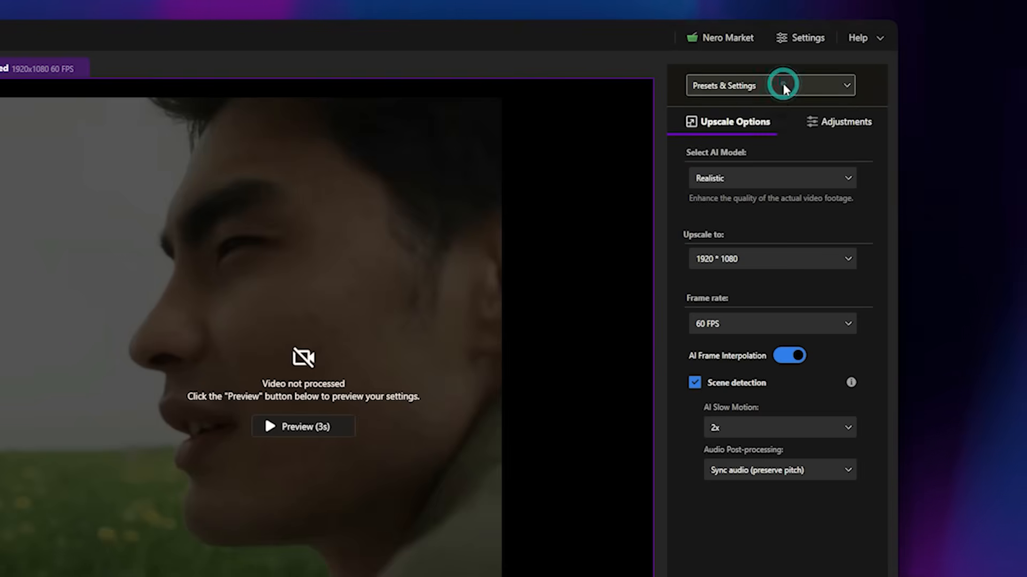
left_click(771, 179)
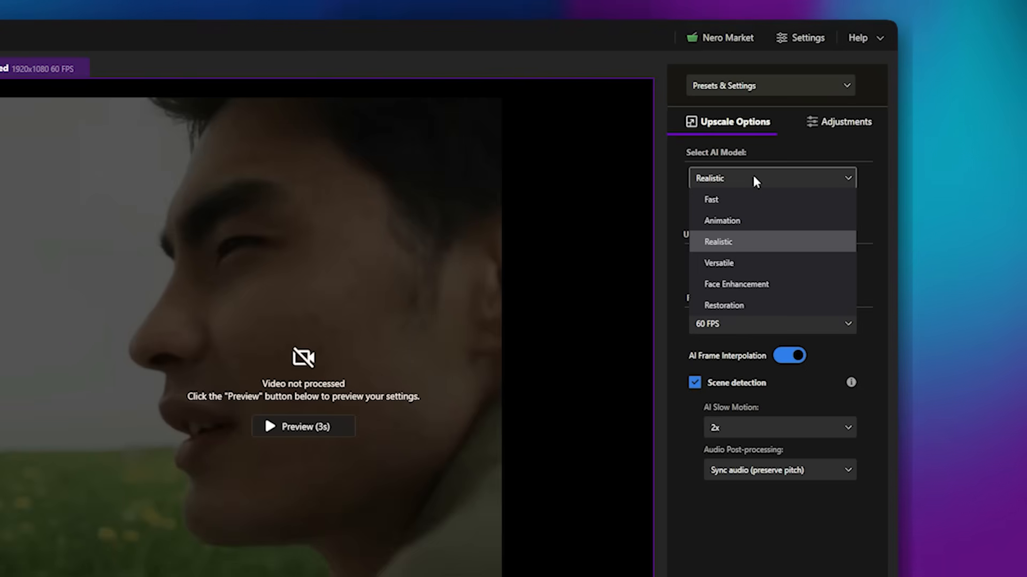
mouse_move(740, 202)
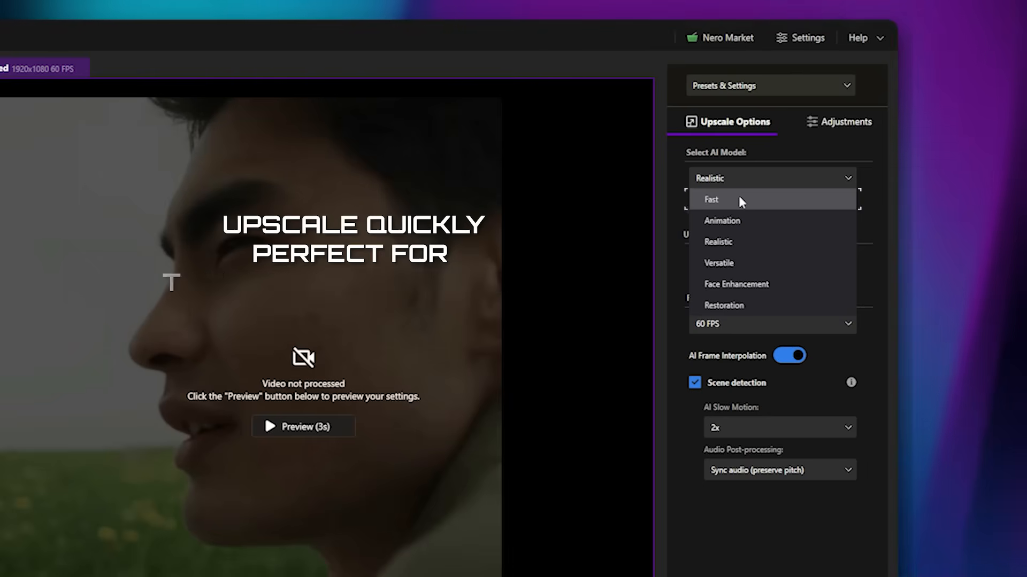
mouse_move(751, 220)
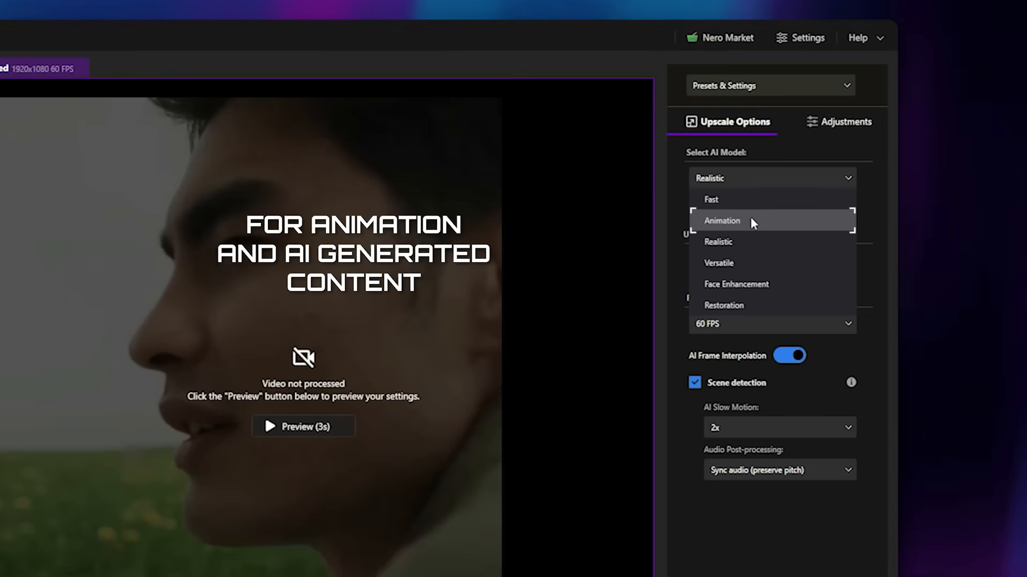
mouse_move(752, 241)
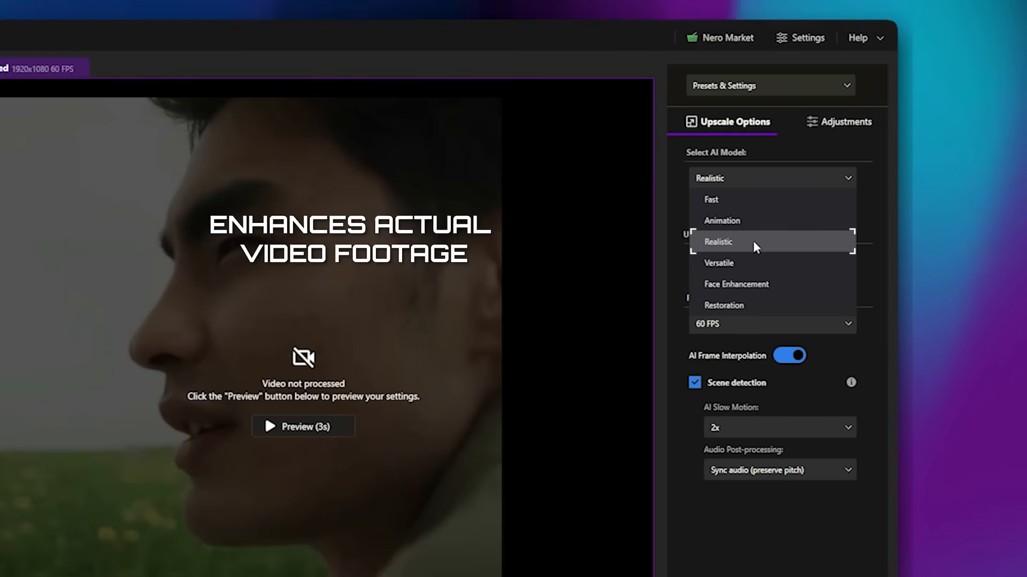
mouse_move(762, 263)
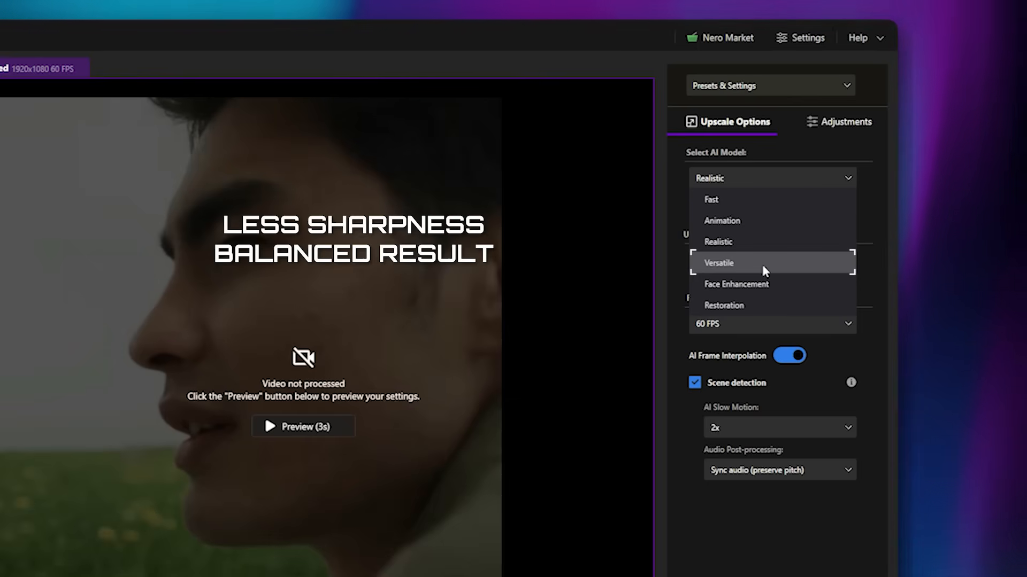
mouse_move(786, 285)
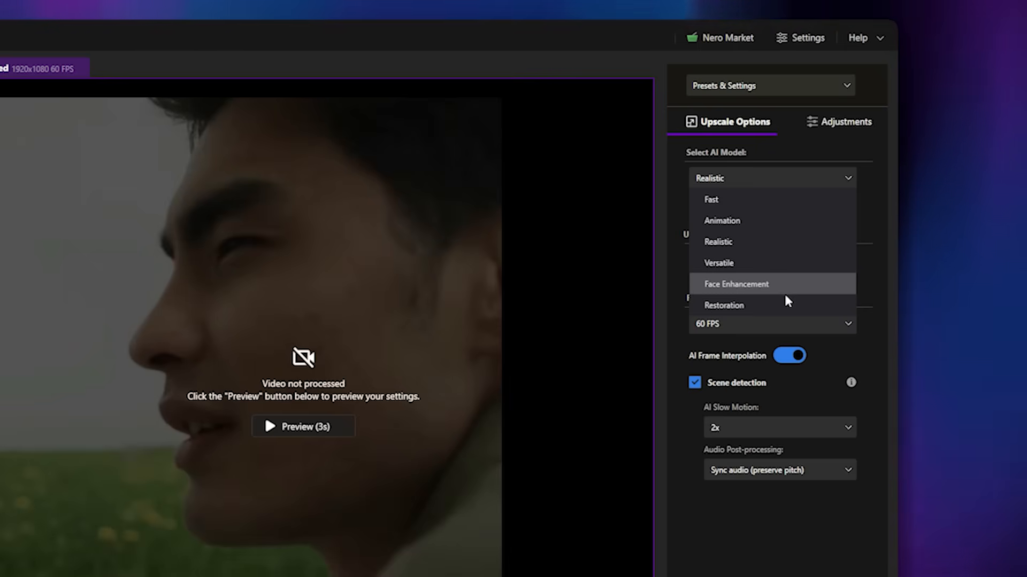
mouse_move(786, 304)
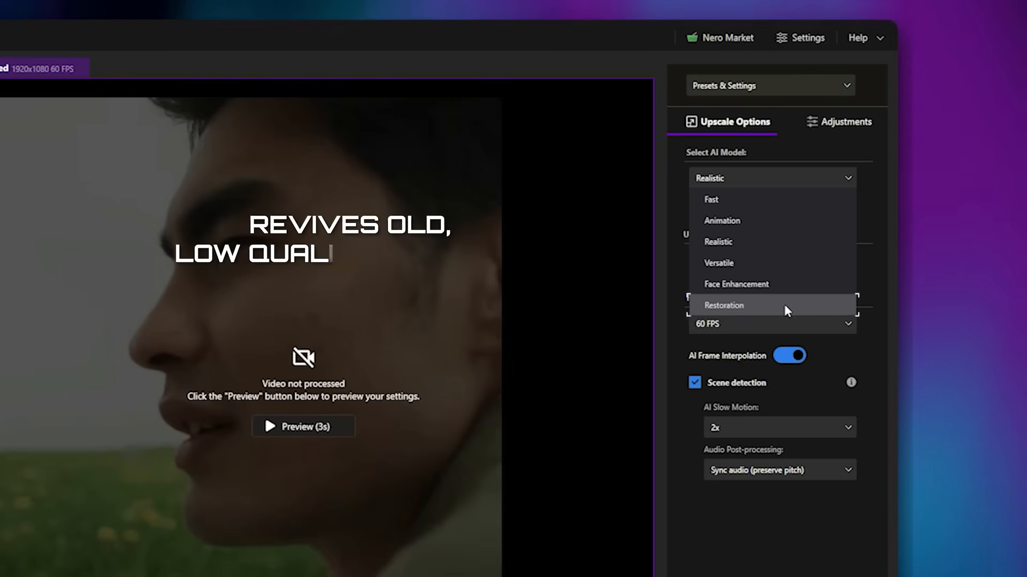
mouse_move(784, 253)
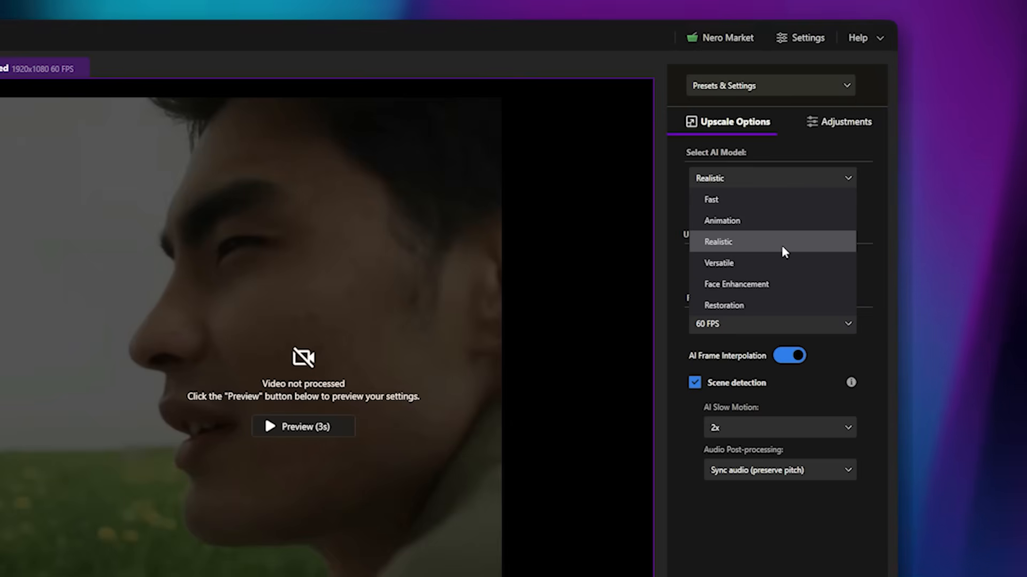
left_click(719, 242)
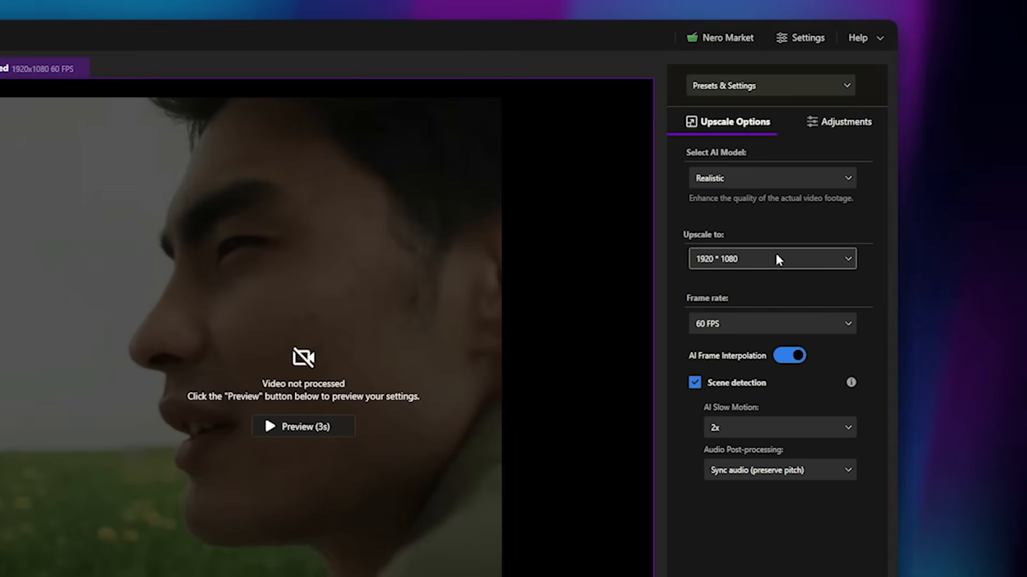
Choose 1920 × 1080 from the Upscale to resolution list.
left_click(771, 257)
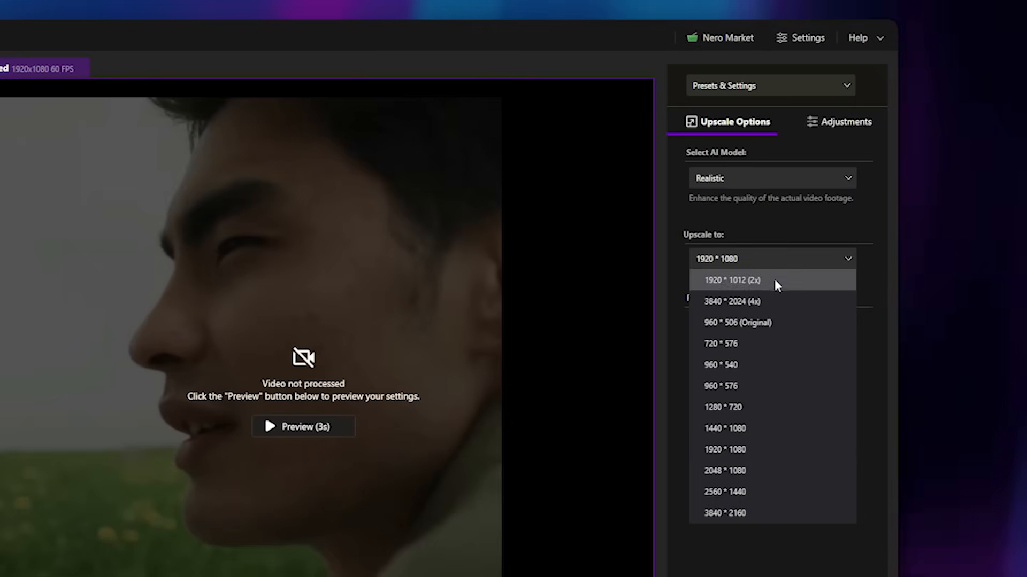
mouse_move(766, 322)
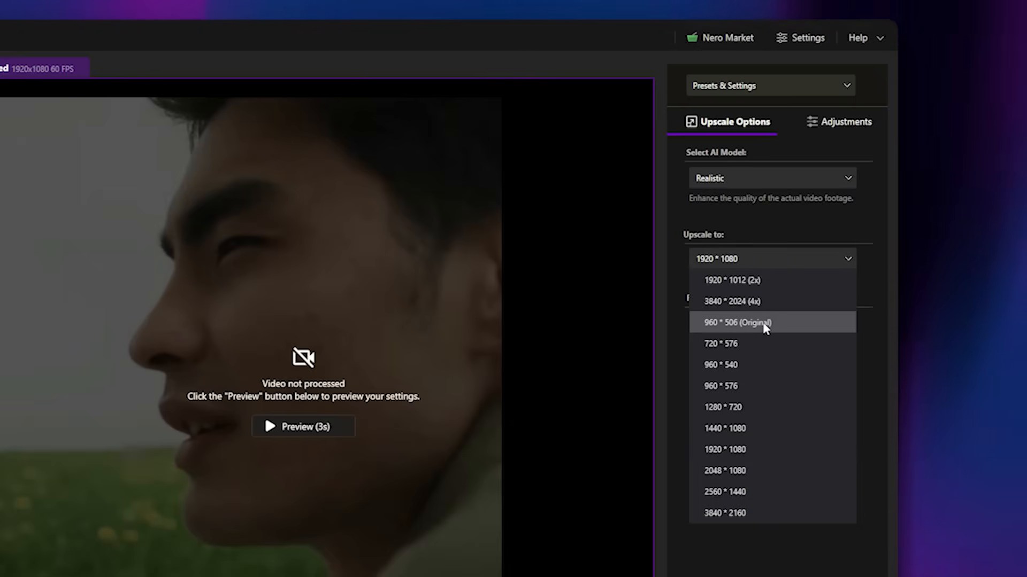
mouse_move(773, 407)
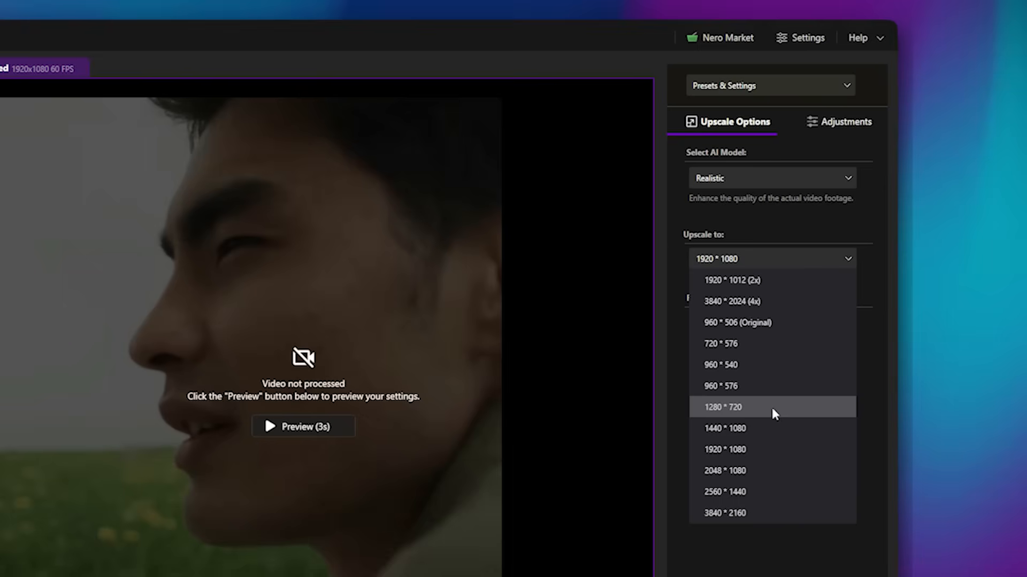
left_click(725, 449)
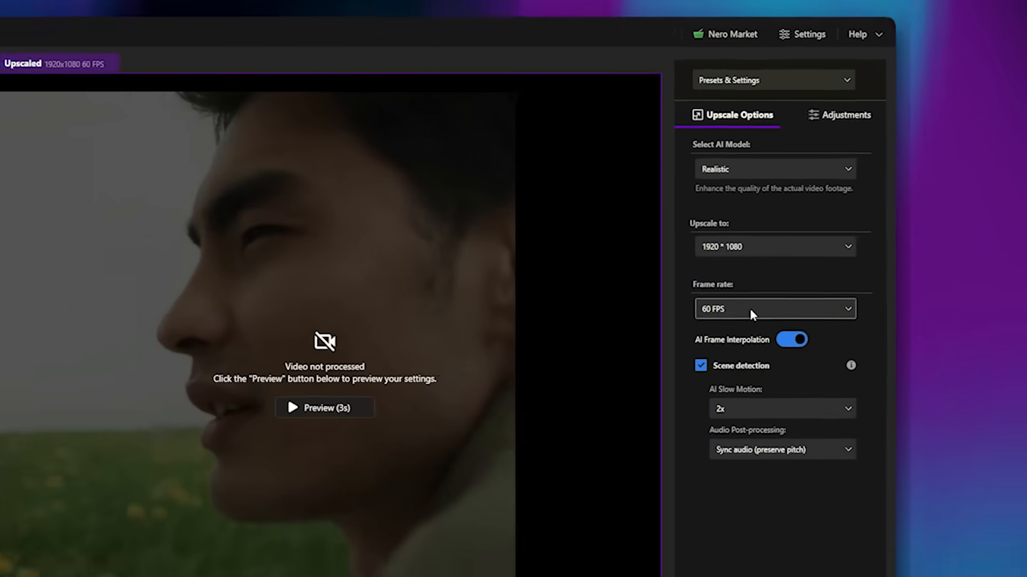
Set the frame rate to 60 FPS with AI Frame Interpolation on and Scene detection checked.
left_click(774, 308)
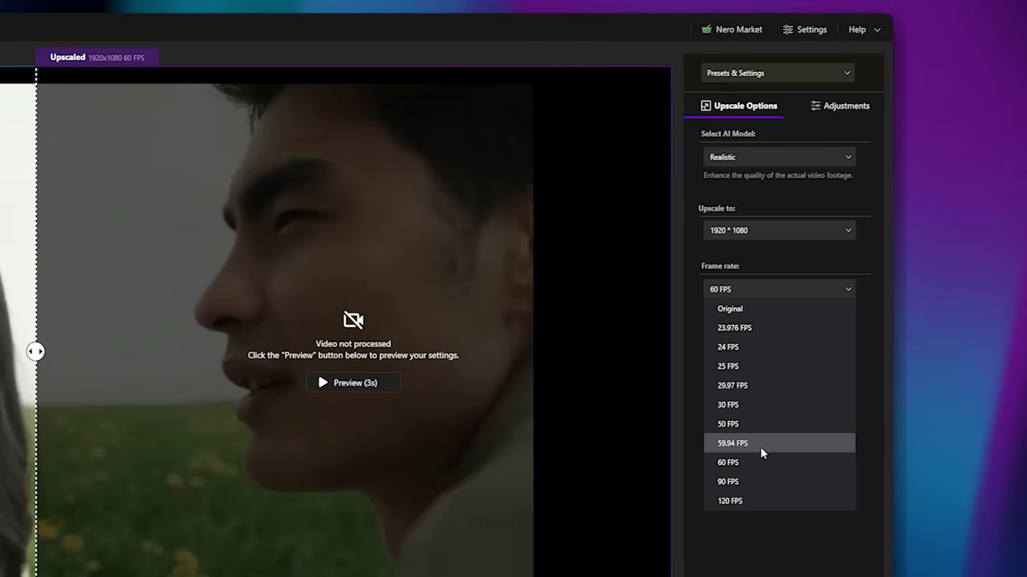
left_click(728, 463)
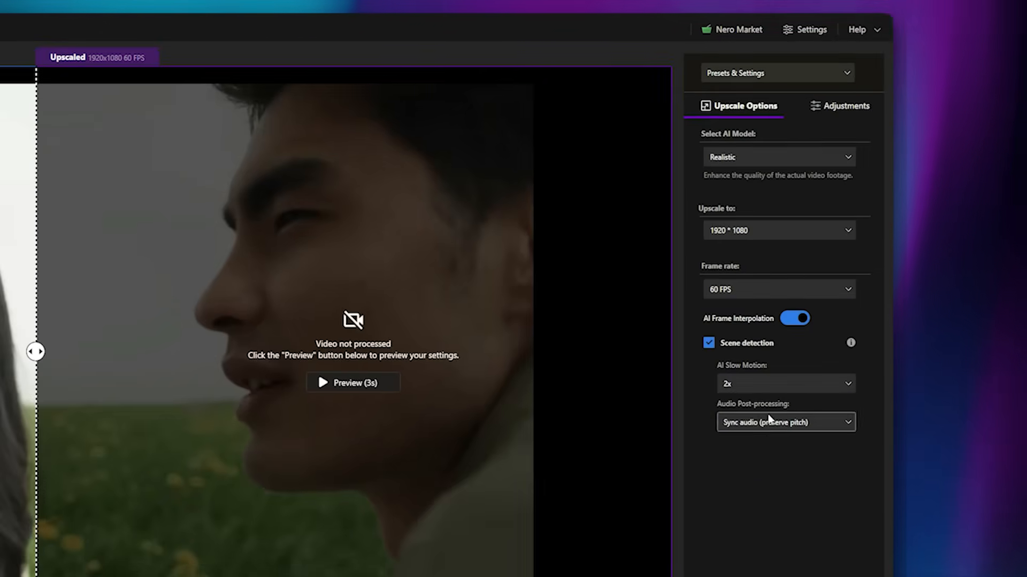
left_click(794, 318)
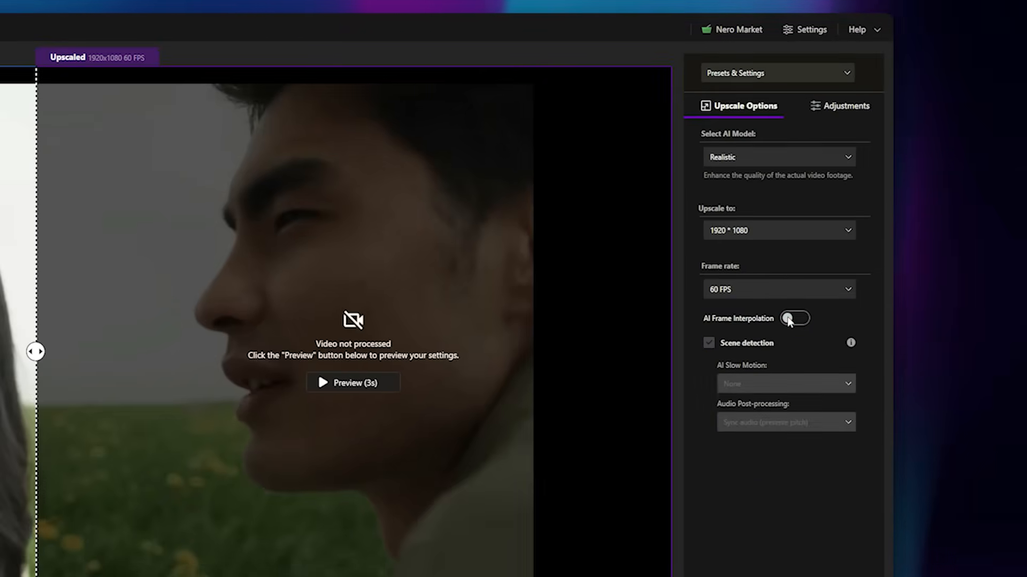
left_click(795, 319)
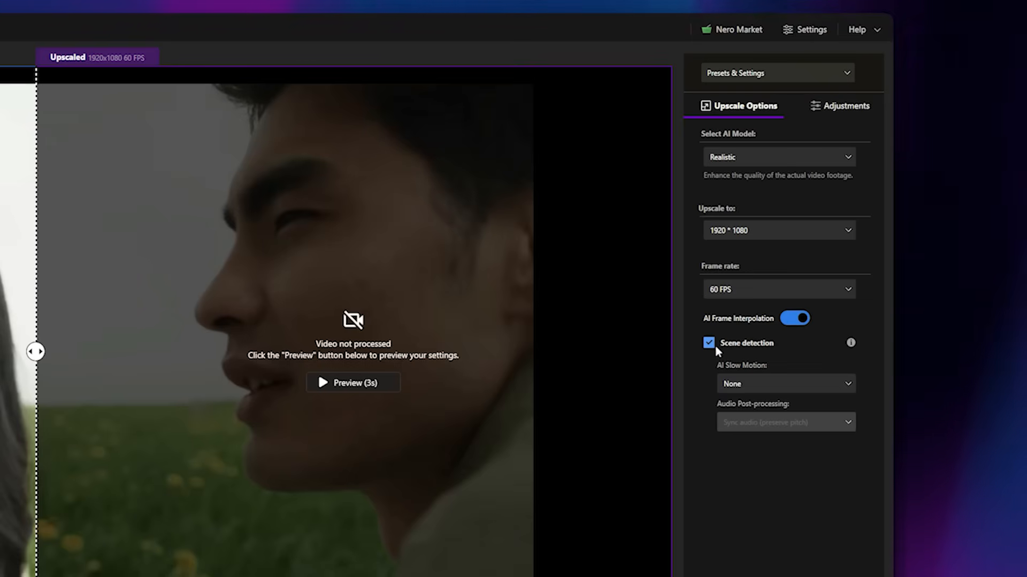
left_click(708, 343)
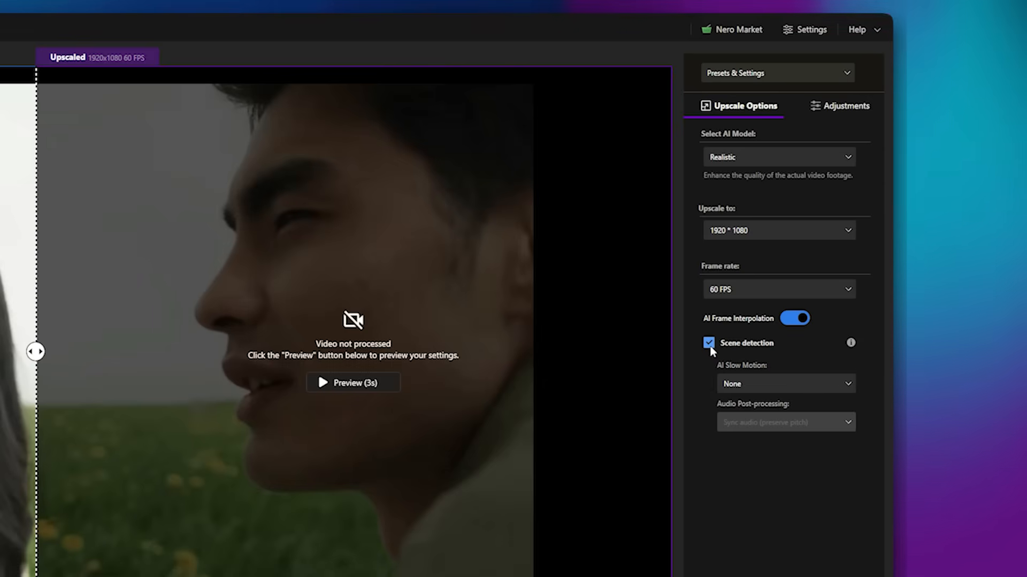
Try 2x AI Slow Motion, then set it back to None.
left_click(784, 384)
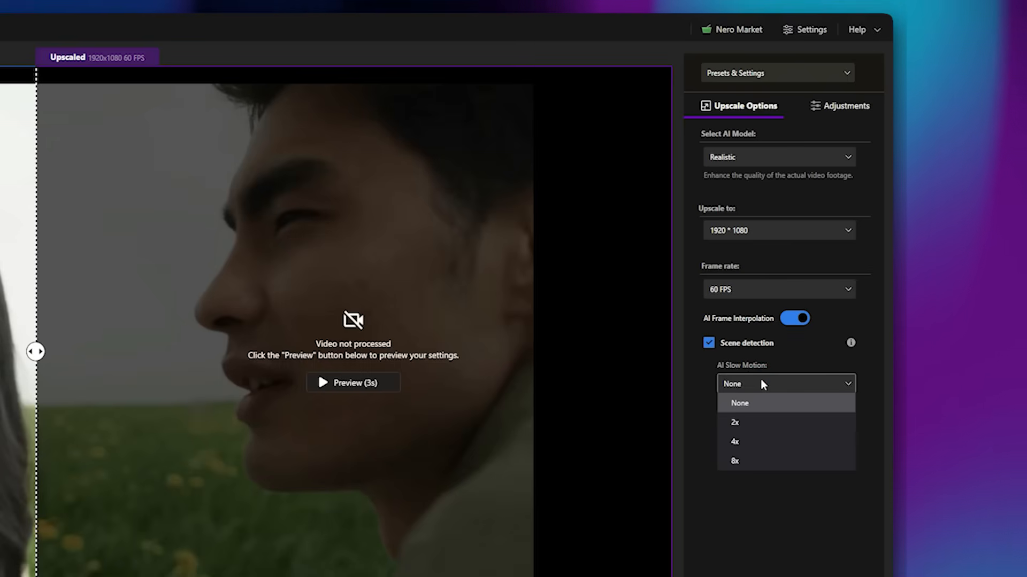
mouse_move(753, 422)
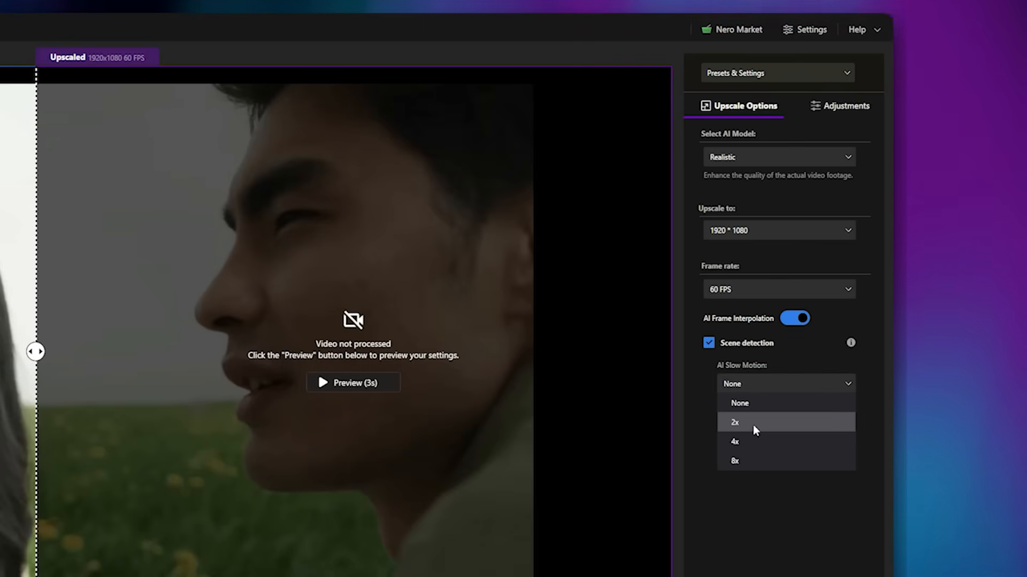
left_click(734, 422)
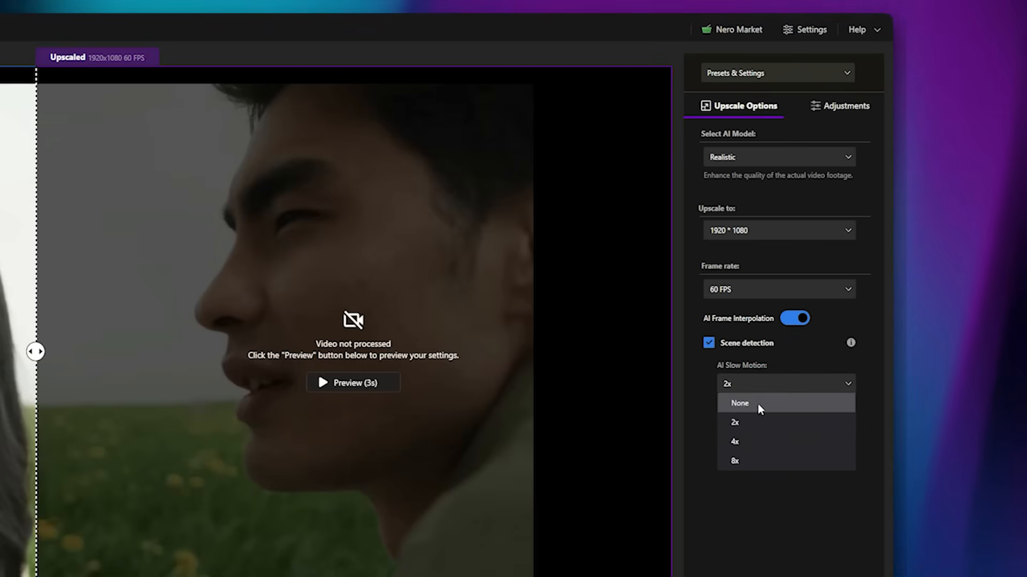
left_click(739, 403)
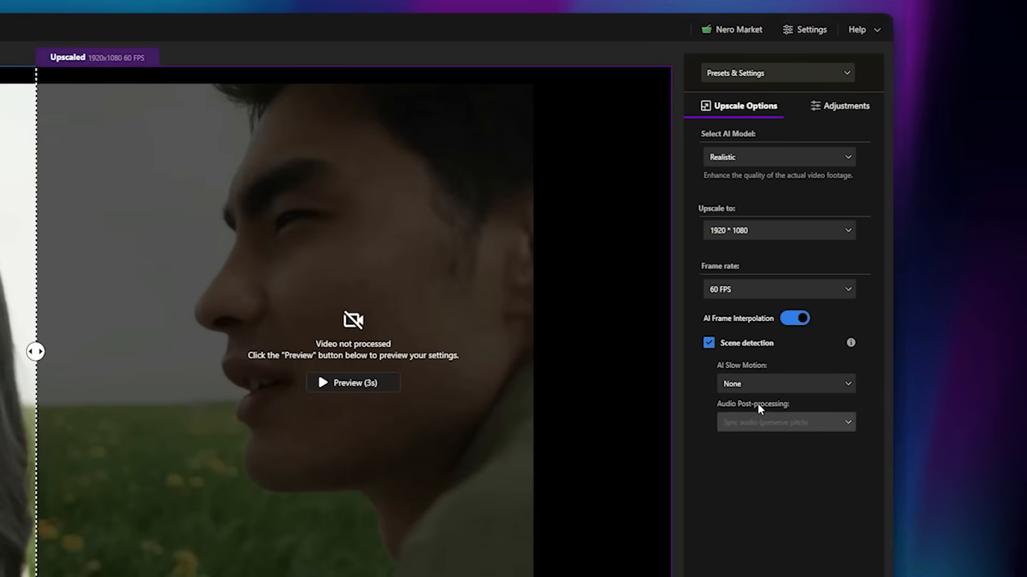
mouse_move(725, 413)
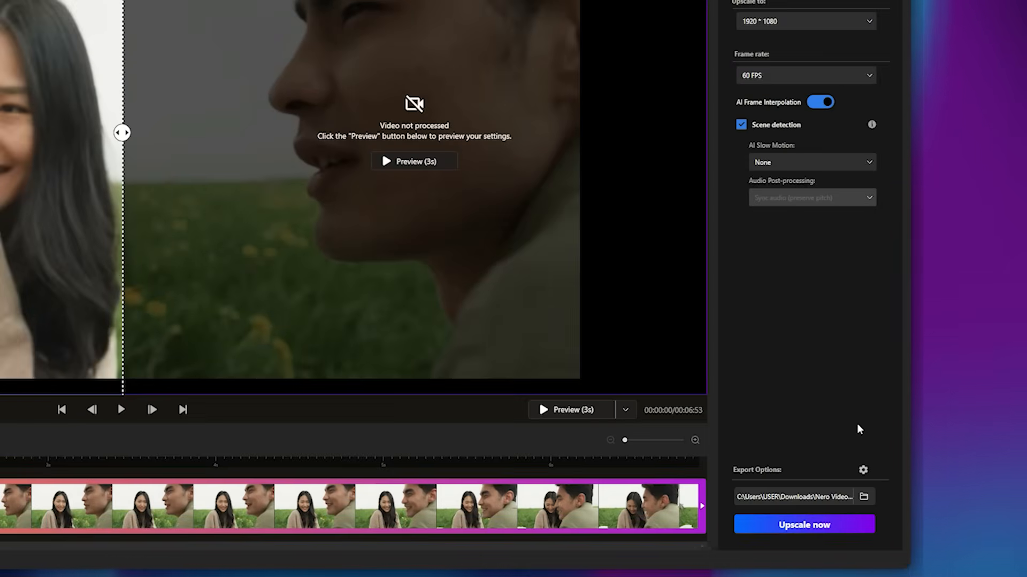
left_click(862, 471)
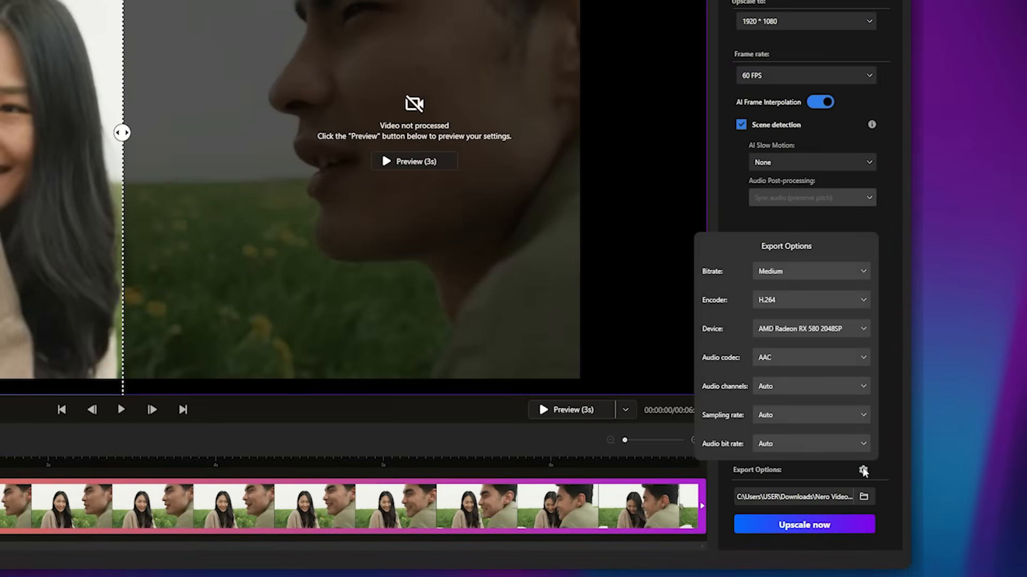
mouse_move(809, 270)
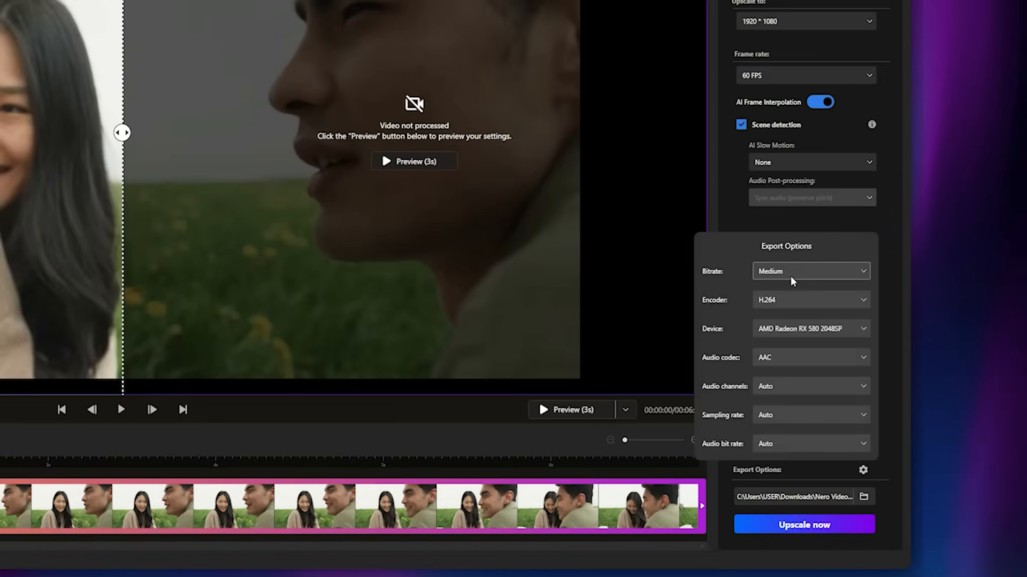
mouse_move(818, 452)
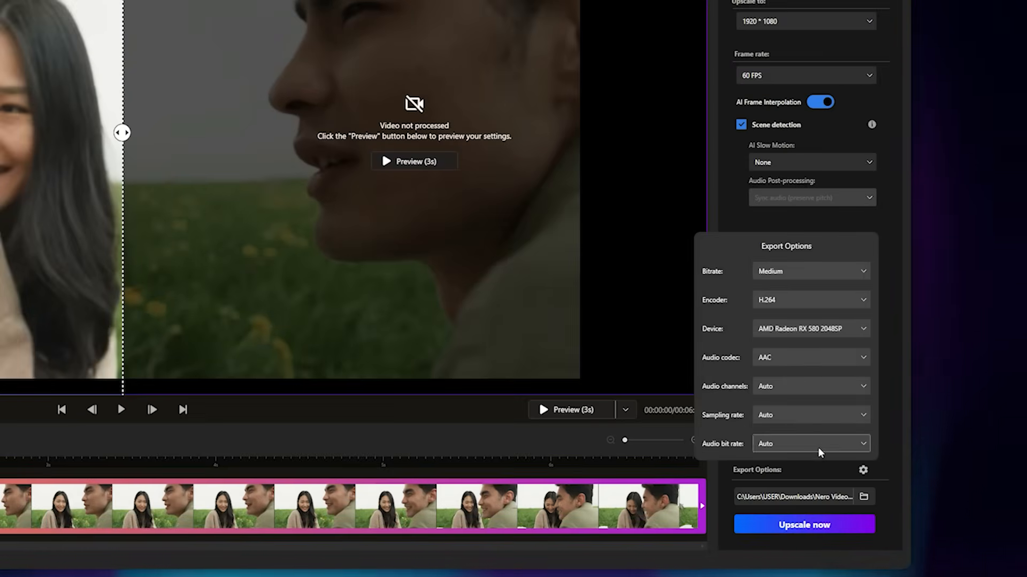
left_click(863, 471)
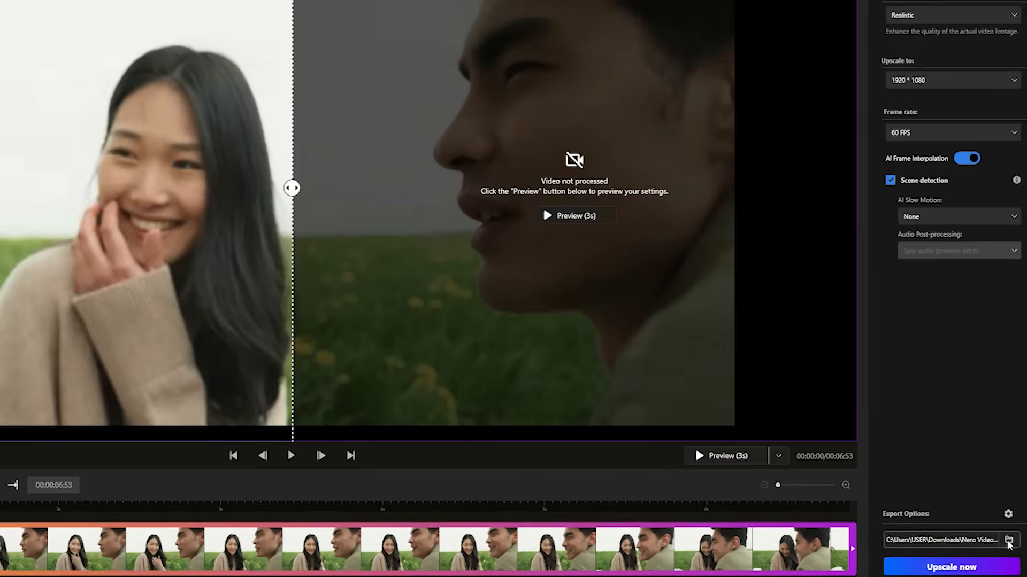
Keep the Nero Video Results export folder unchanged and generate the 3-second preview.
left_click(1017, 540)
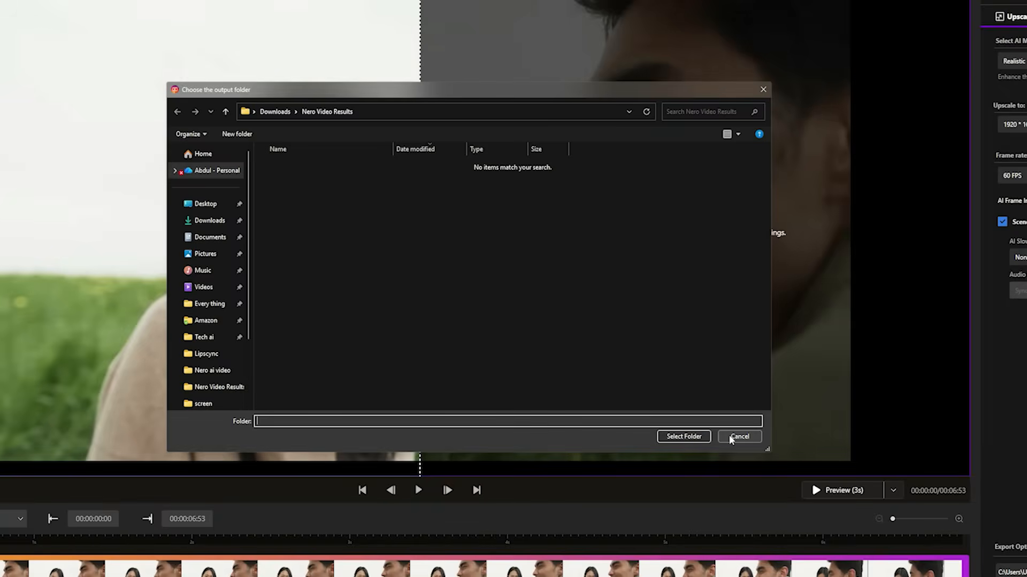
left_click(739, 437)
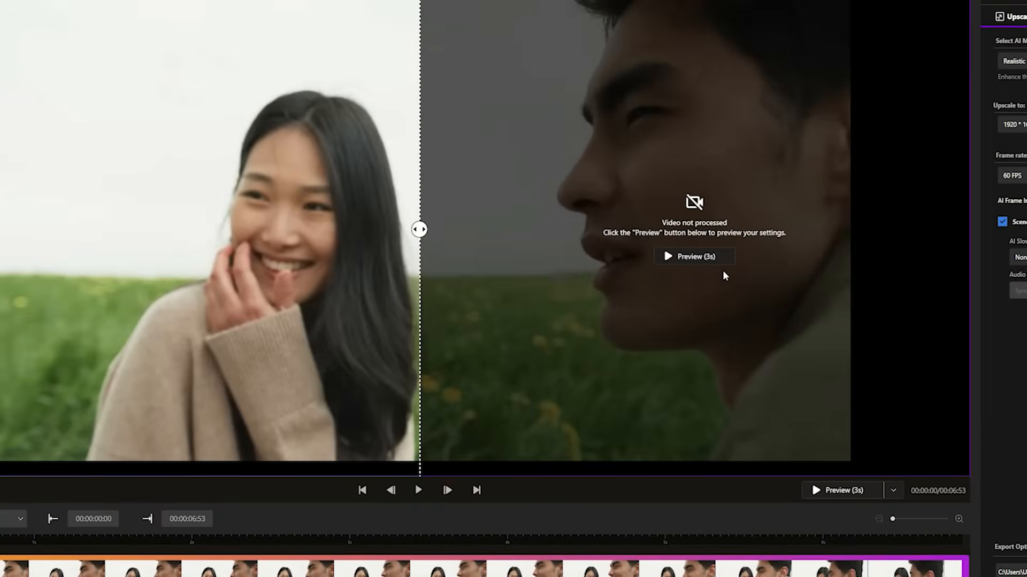
mouse_move(716, 234)
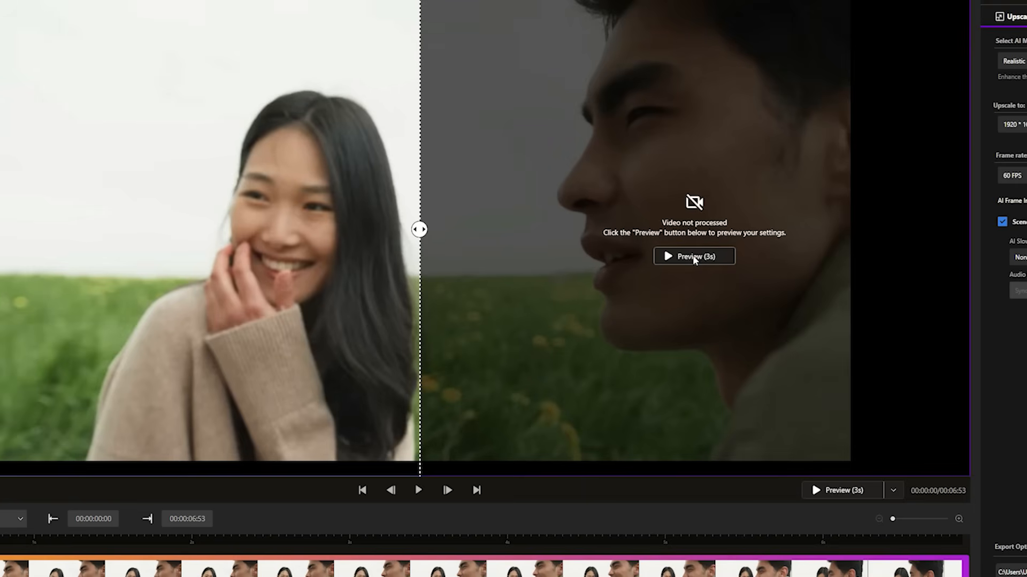
left_click(693, 256)
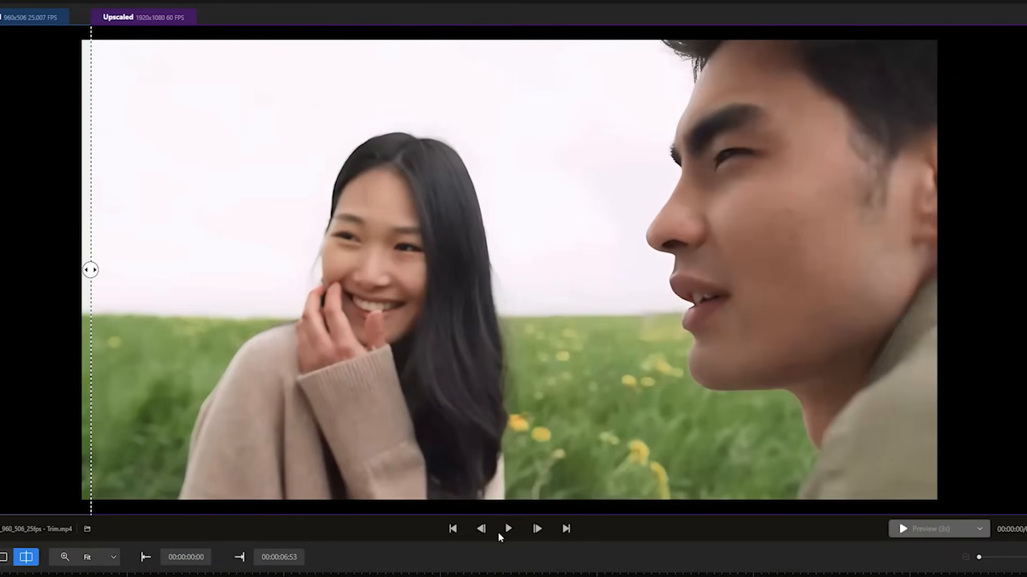
Play and pause the upscaled 1920×1080 60 FPS preview beside the original.
left_click(508, 529)
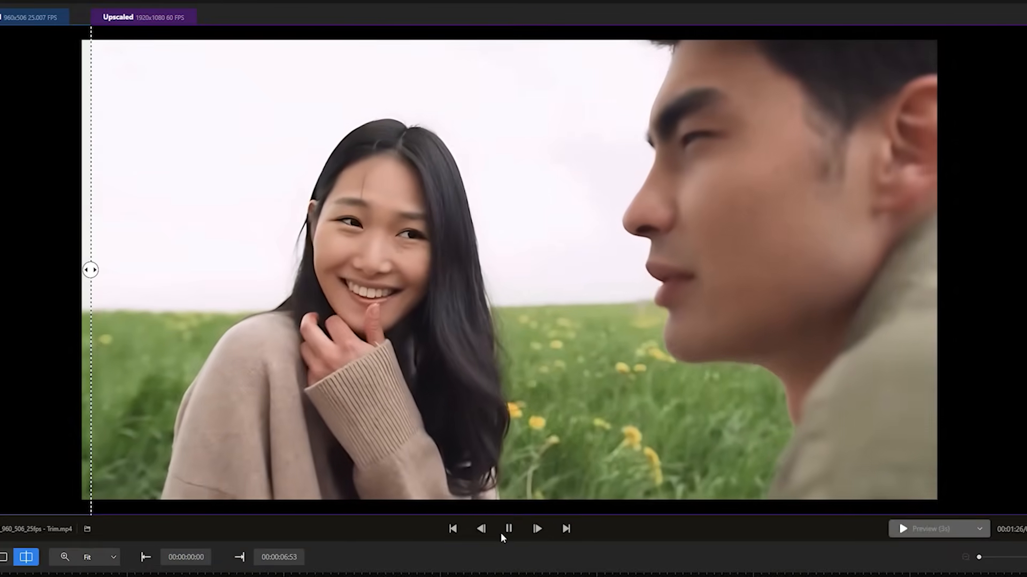
left_click(508, 529)
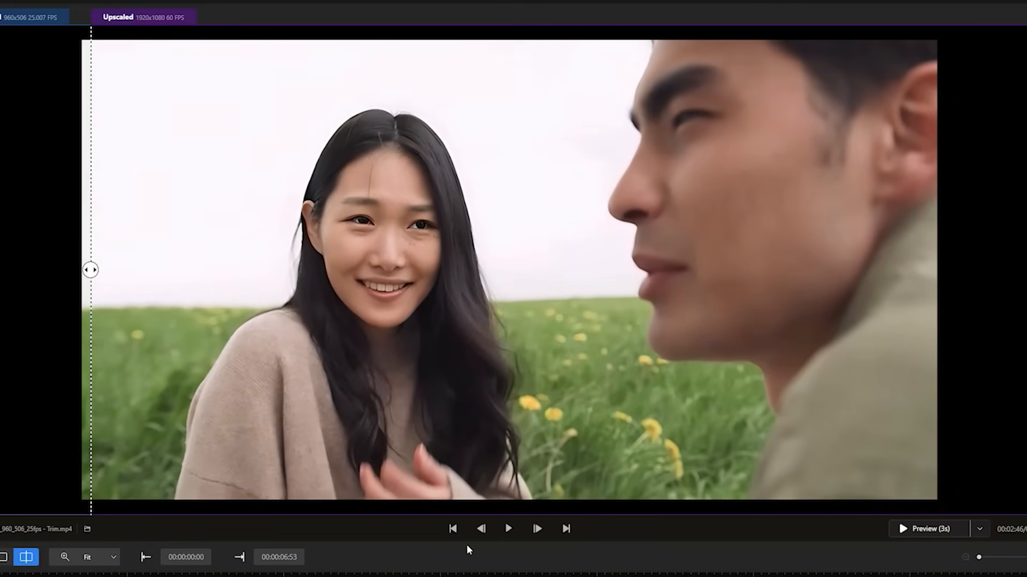
mouse_move(396, 291)
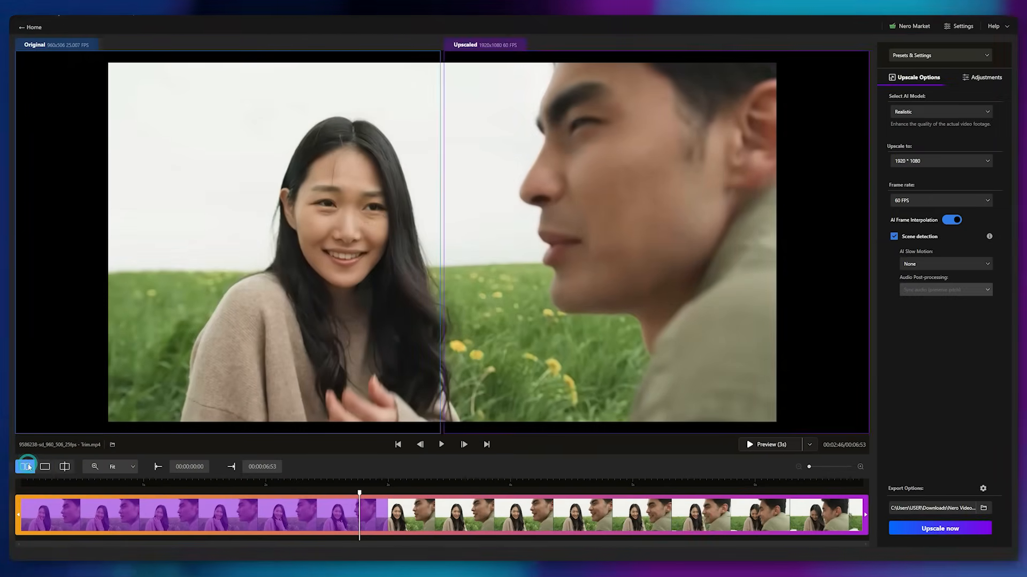
View original and upscaled side by side along the timeline, then start the full upscale job.
left_click(45, 466)
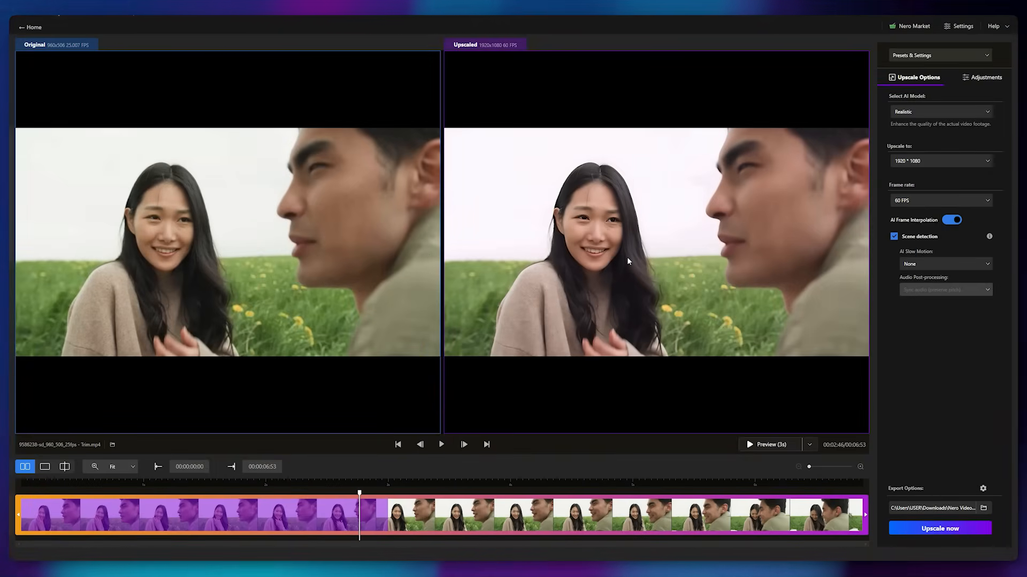
mouse_move(258, 497)
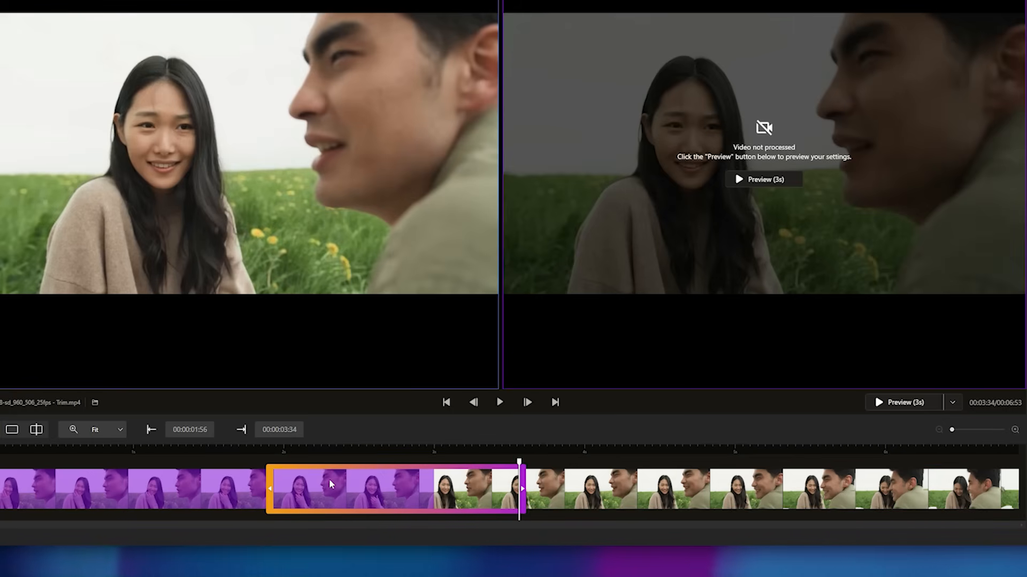
left_click(764, 179)
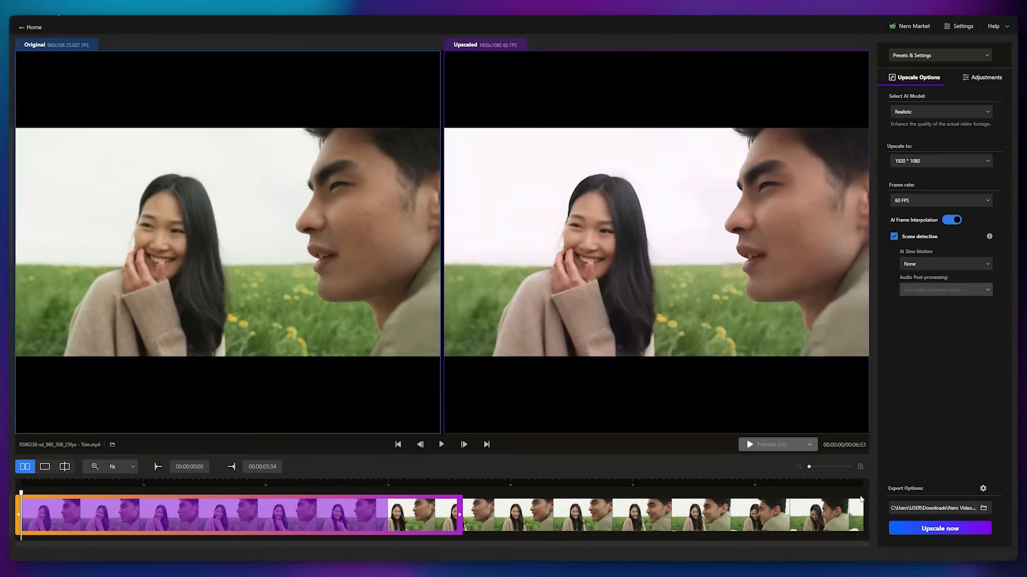
left_click(485, 445)
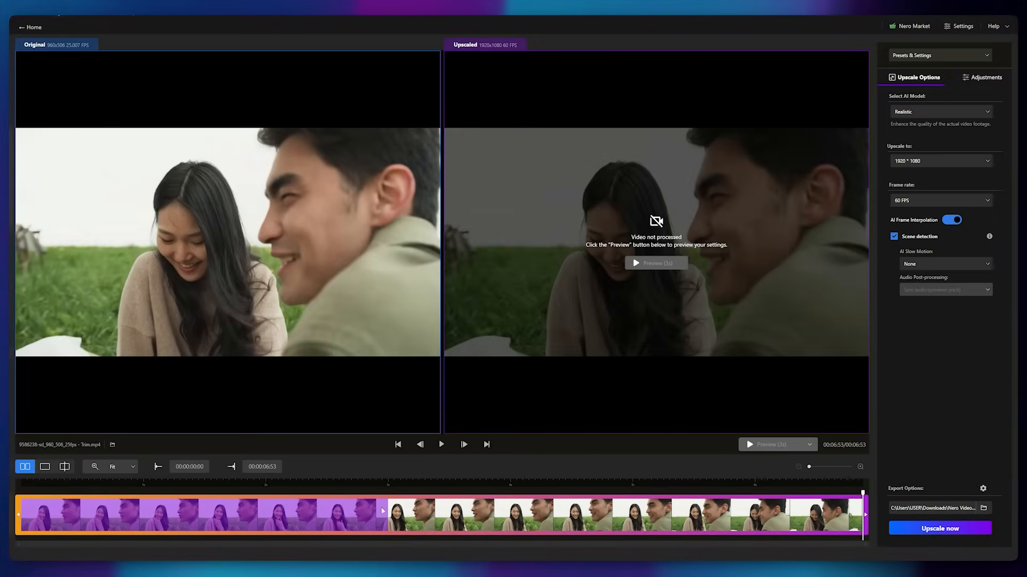
left_click(939, 528)
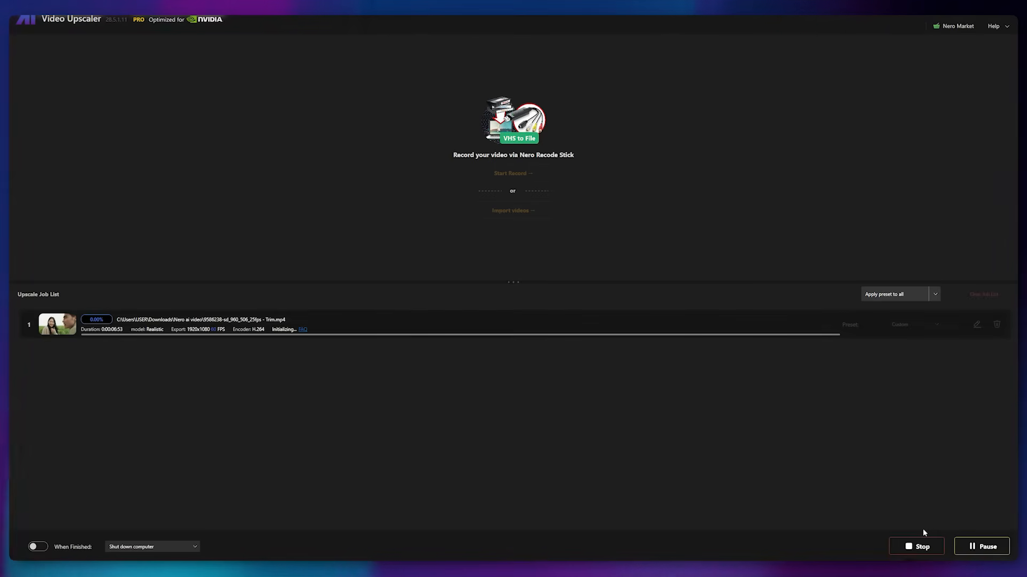
mouse_move(209, 359)
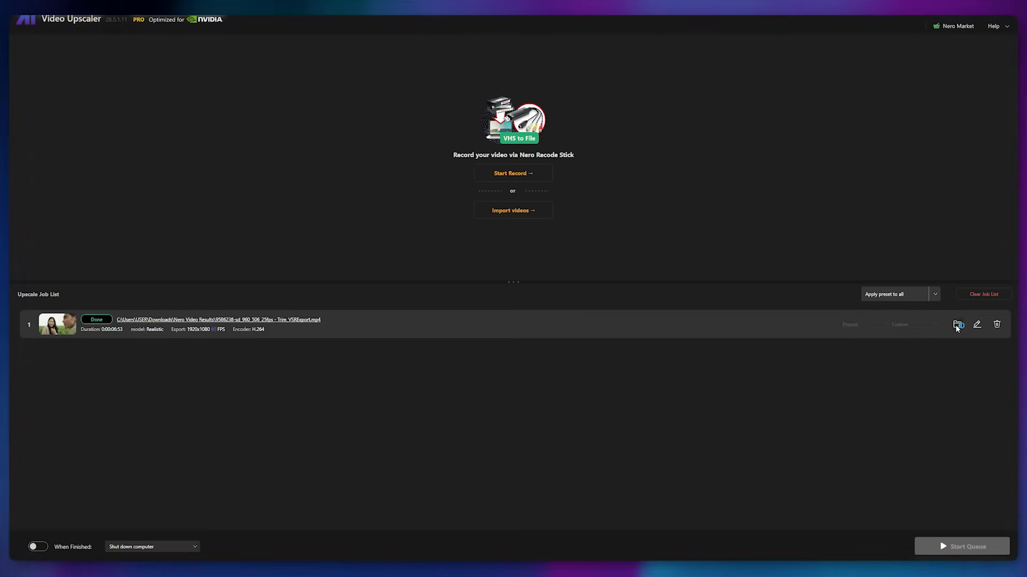
Open the completed job's output folder from the Upscale Job List.
left_click(957, 325)
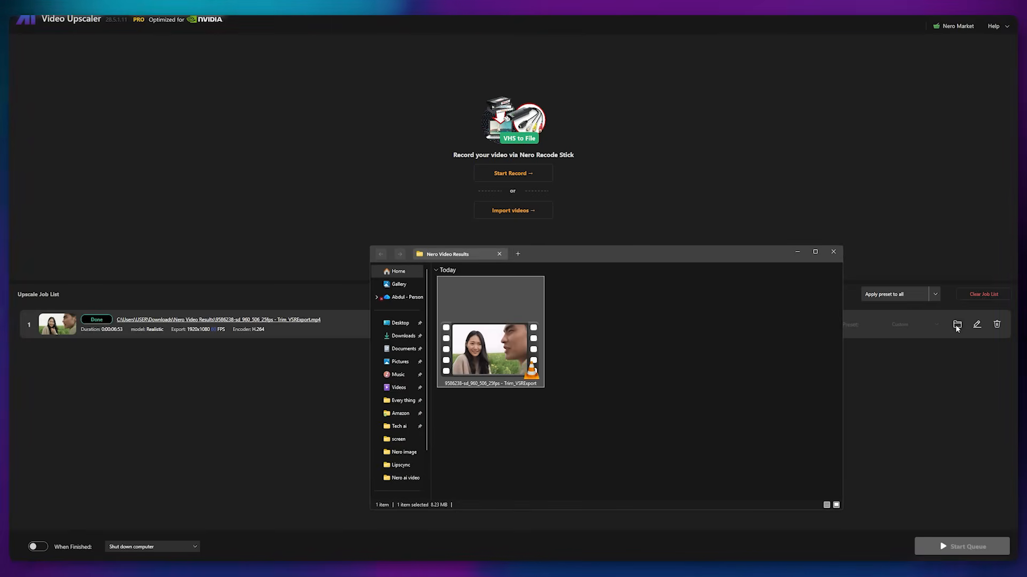
Play the exported VSRExport MP4 from the Nero Video Results folder.
double_click(489, 354)
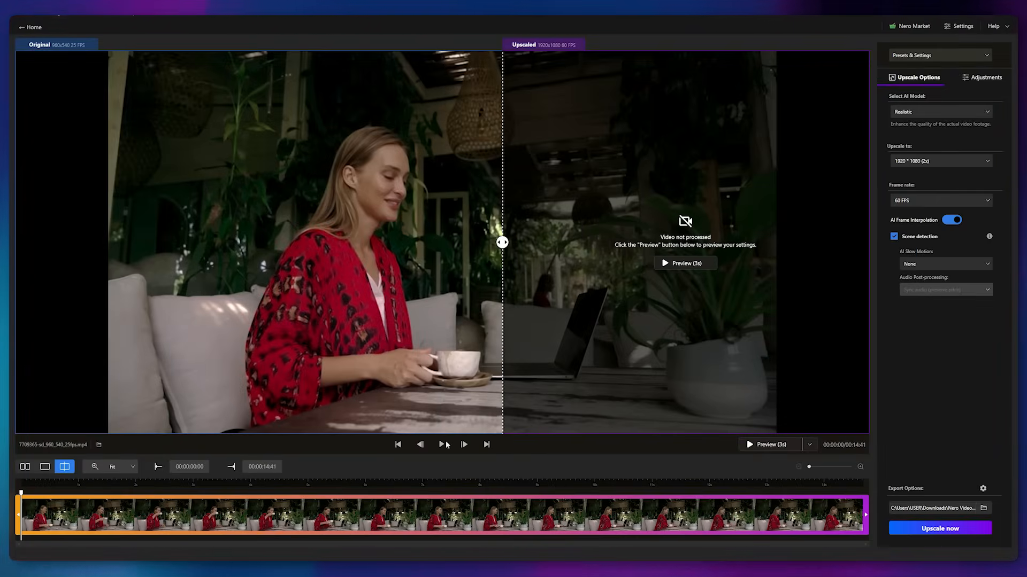
Preview the café clip, choose Face Enhancement at 2560×1440 and start upscaling it.
left_click(445, 445)
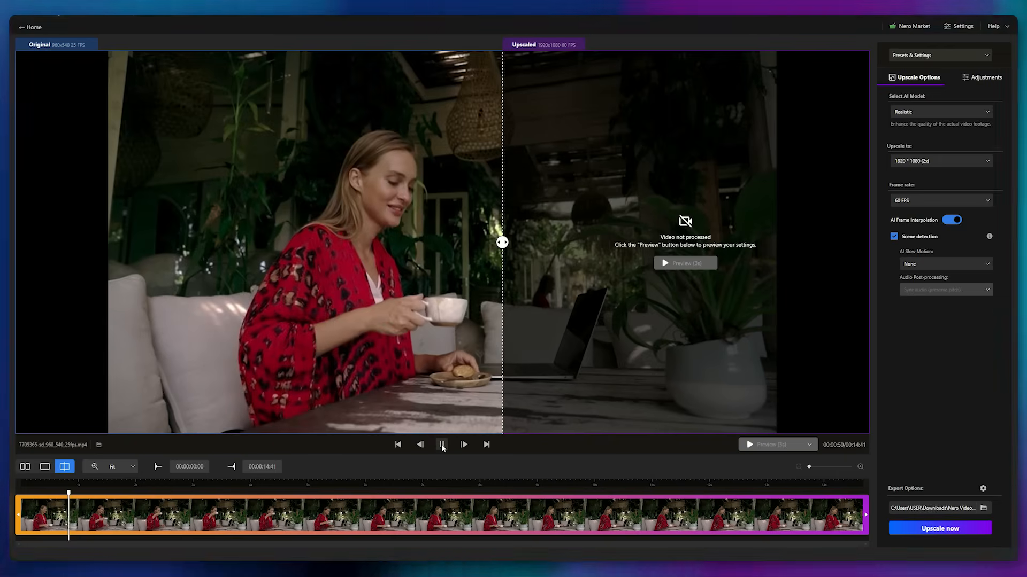
left_click(441, 445)
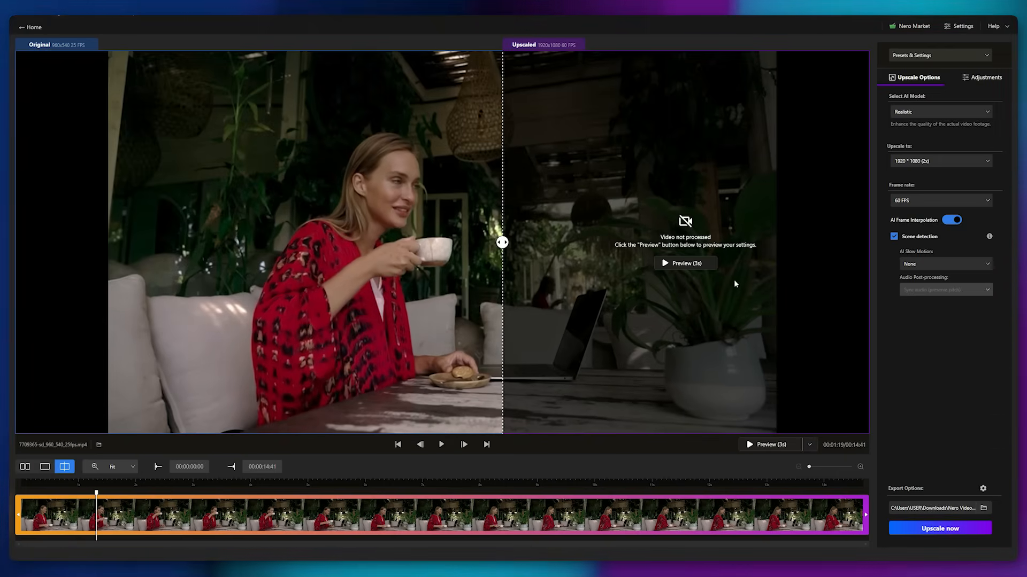
left_click(940, 111)
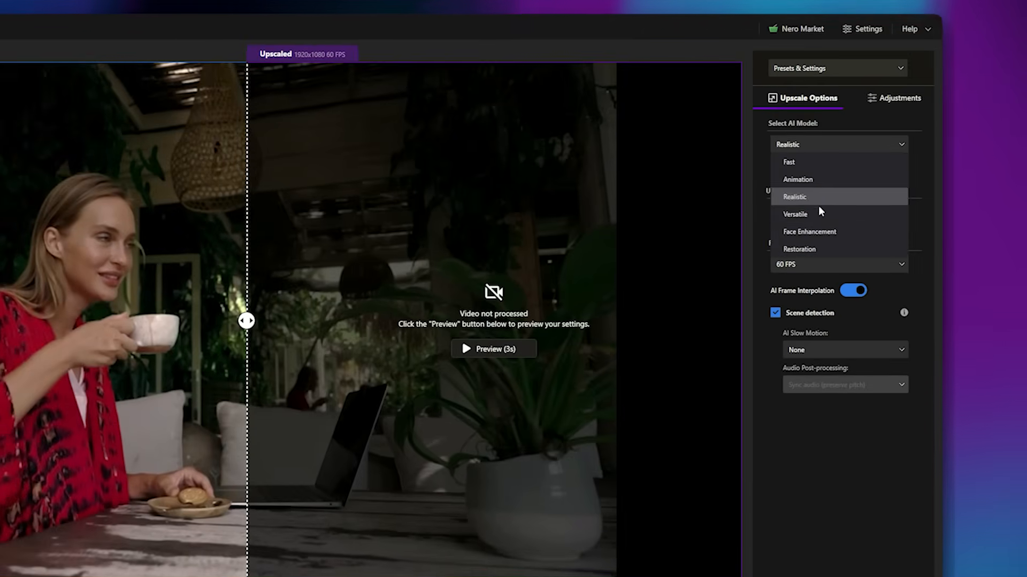
left_click(809, 231)
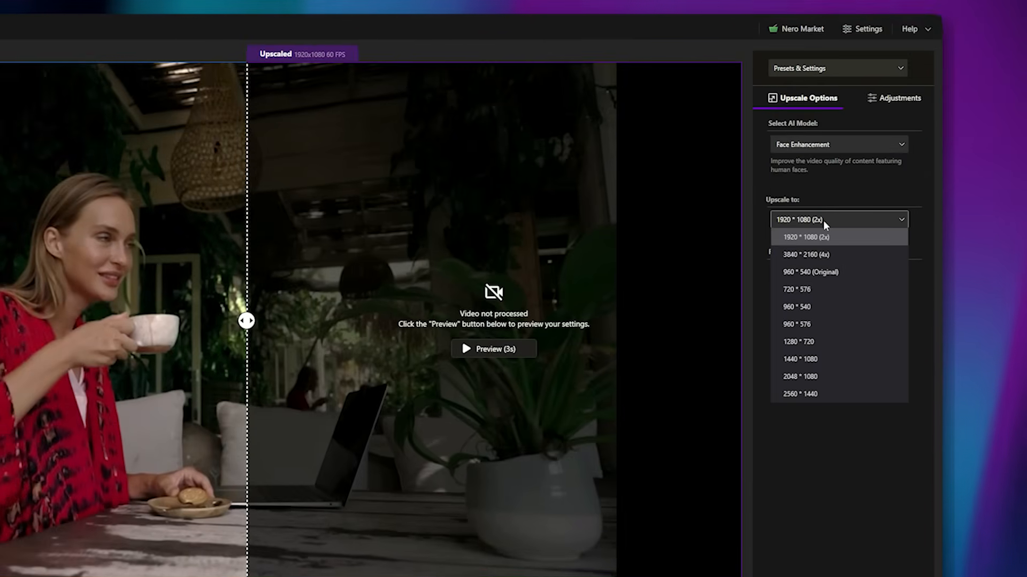
left_click(800, 393)
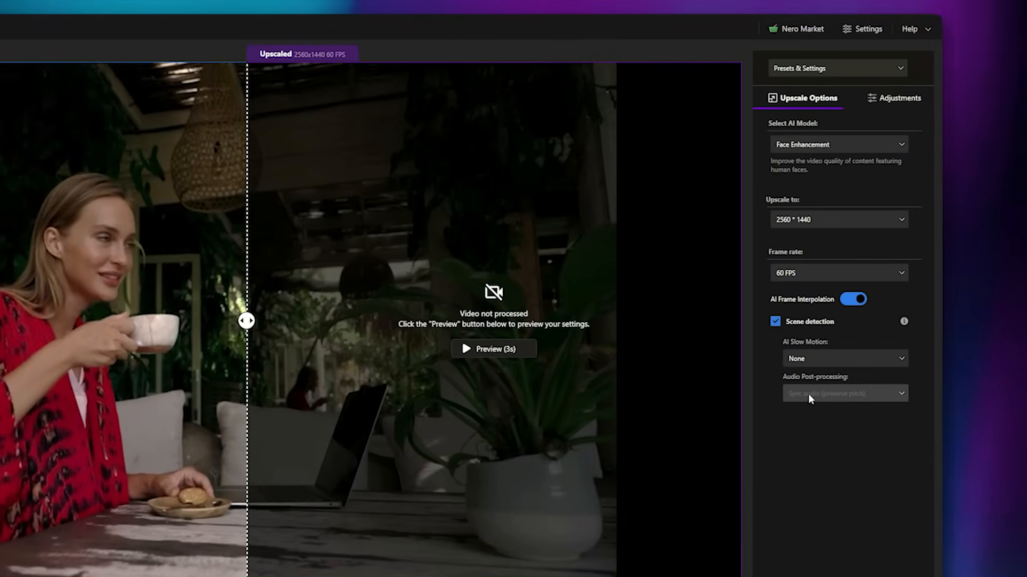
scroll("down", 3)
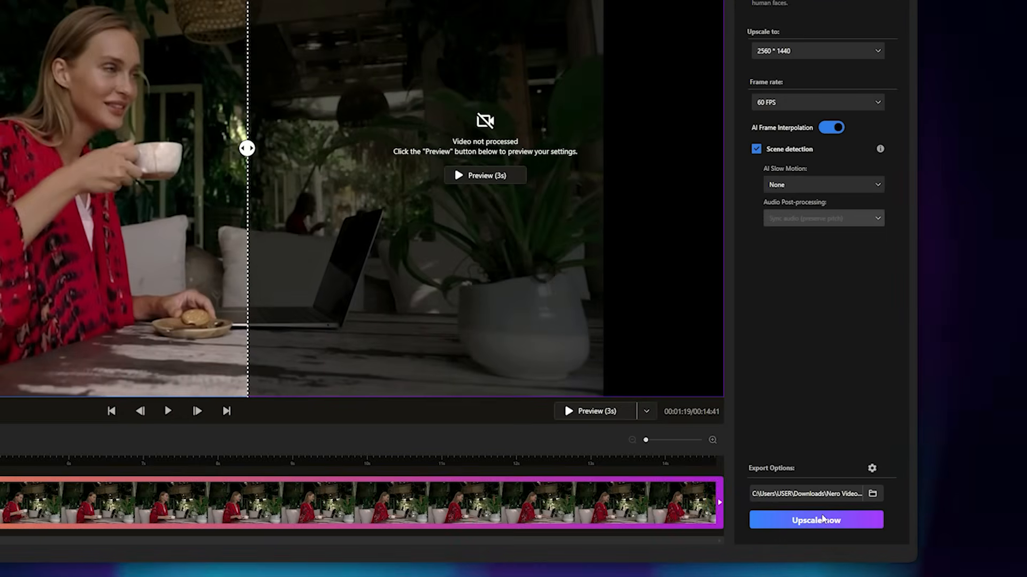
left_click(815, 519)
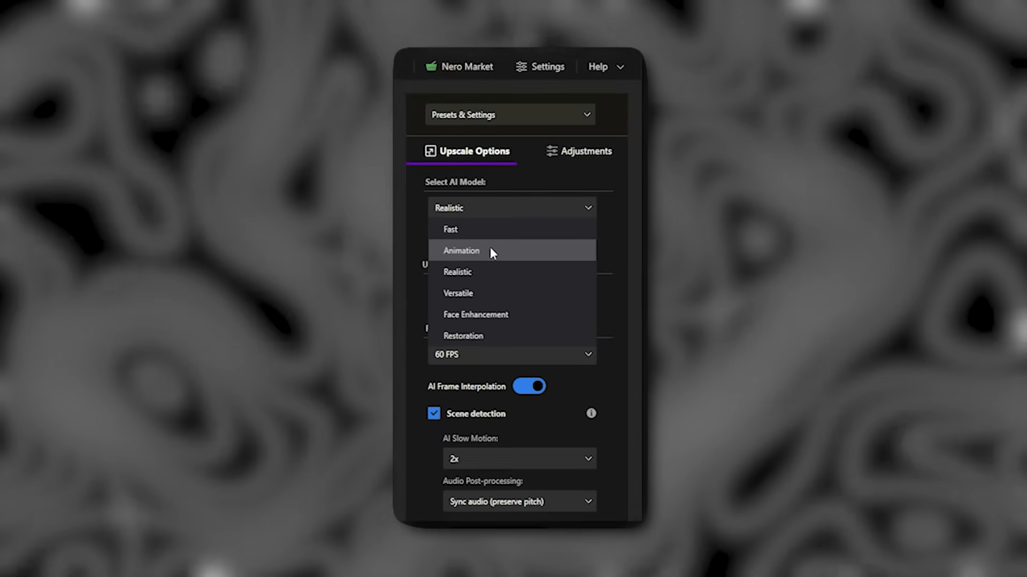
Give the anime clip the Animation model and a 1920×1080 output resolution.
left_click(475, 315)
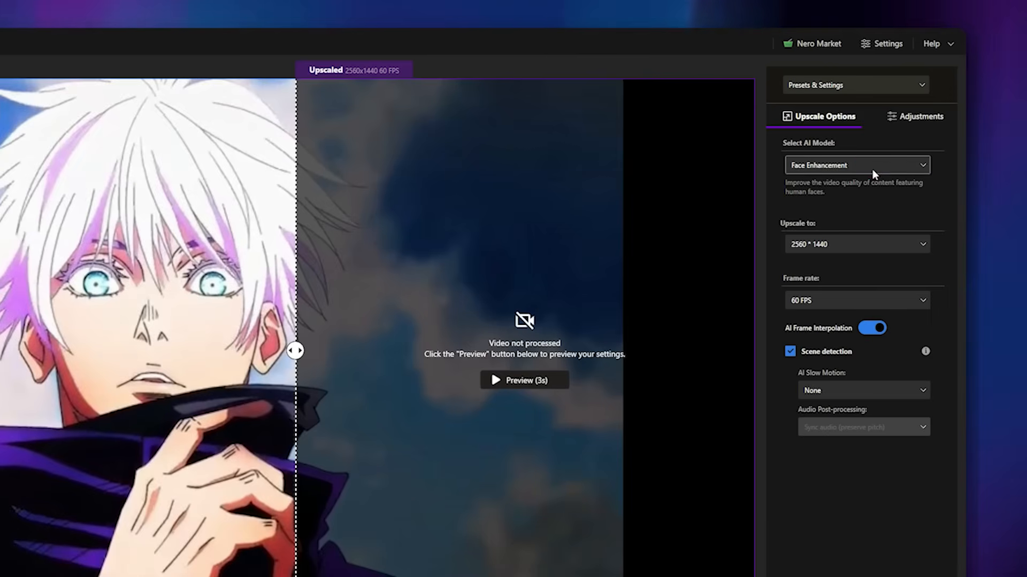
left_click(855, 165)
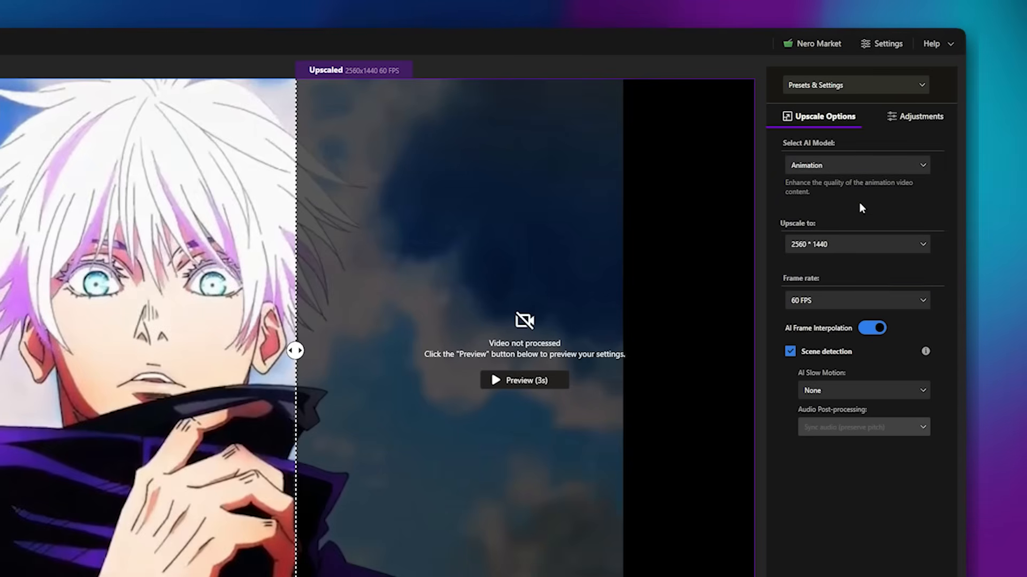
left_click(856, 244)
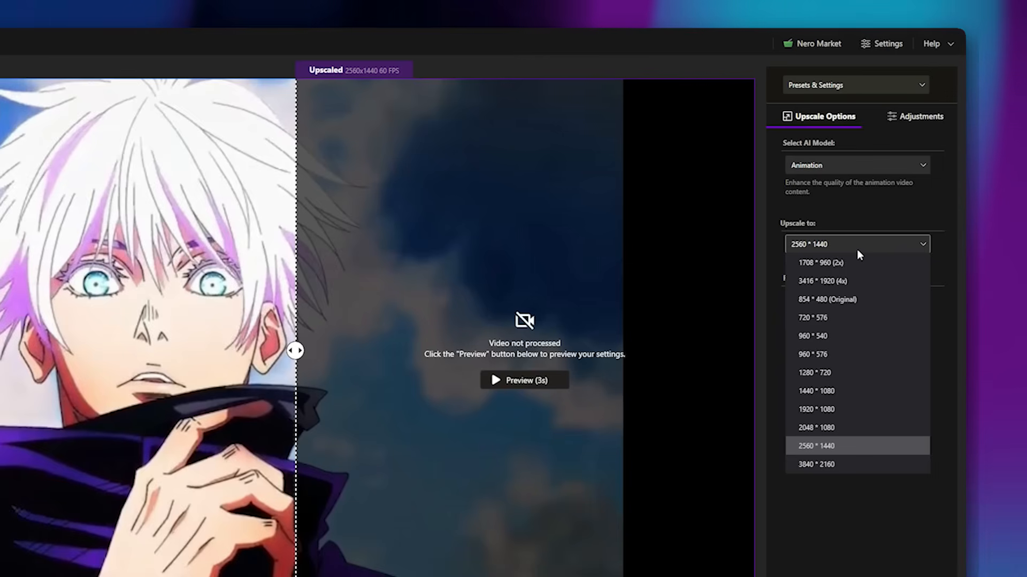
mouse_move(841, 410)
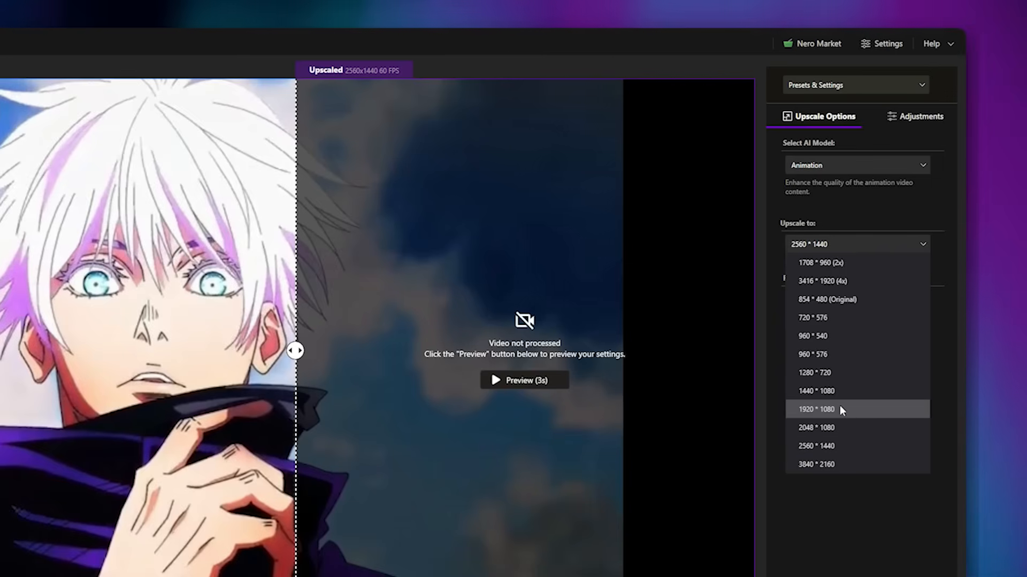
left_click(816, 410)
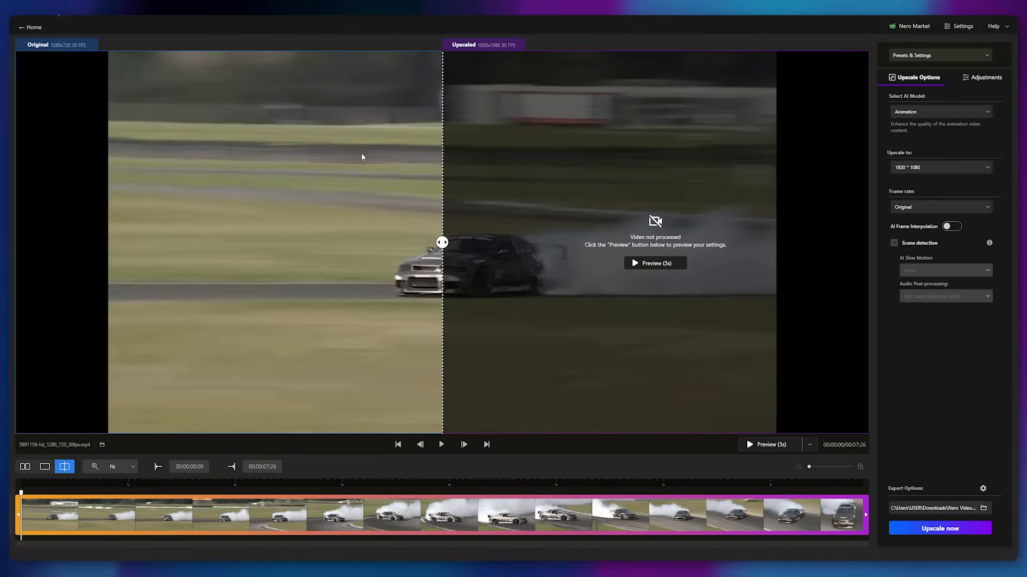
Give the drift clip the Realistic model at 60 FPS and start upscaling it.
left_click(441, 445)
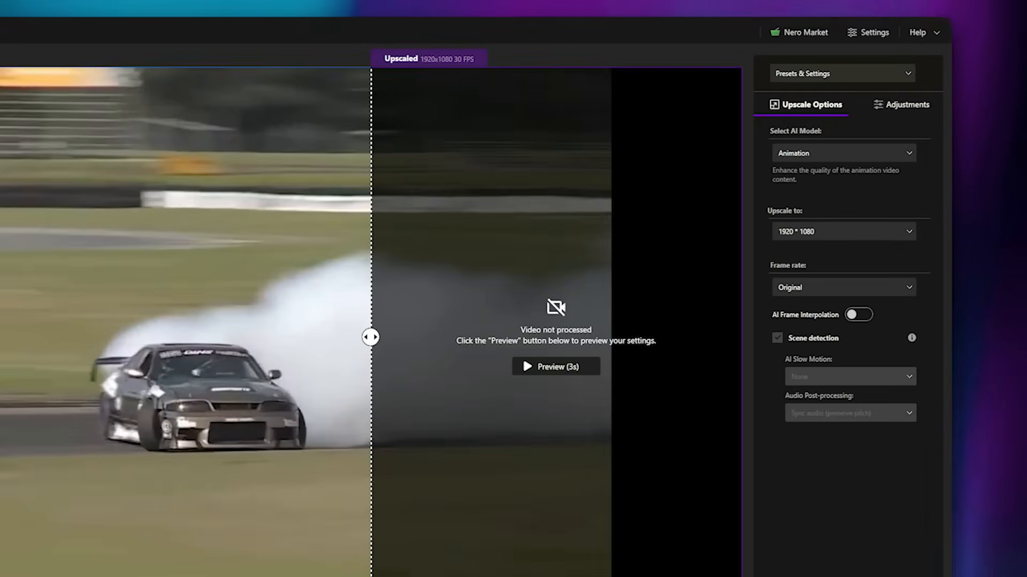
left_click(842, 153)
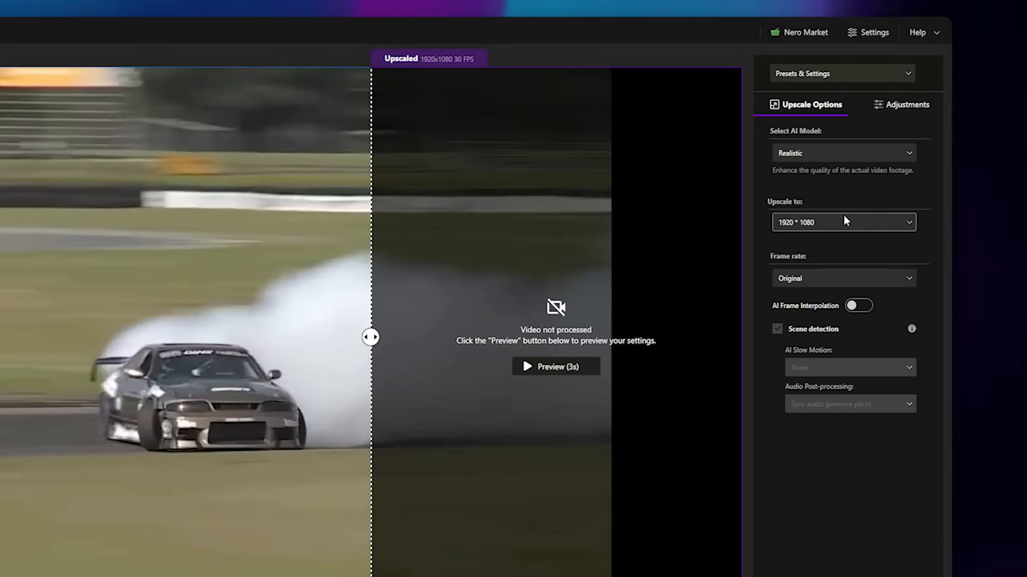
mouse_move(842, 228)
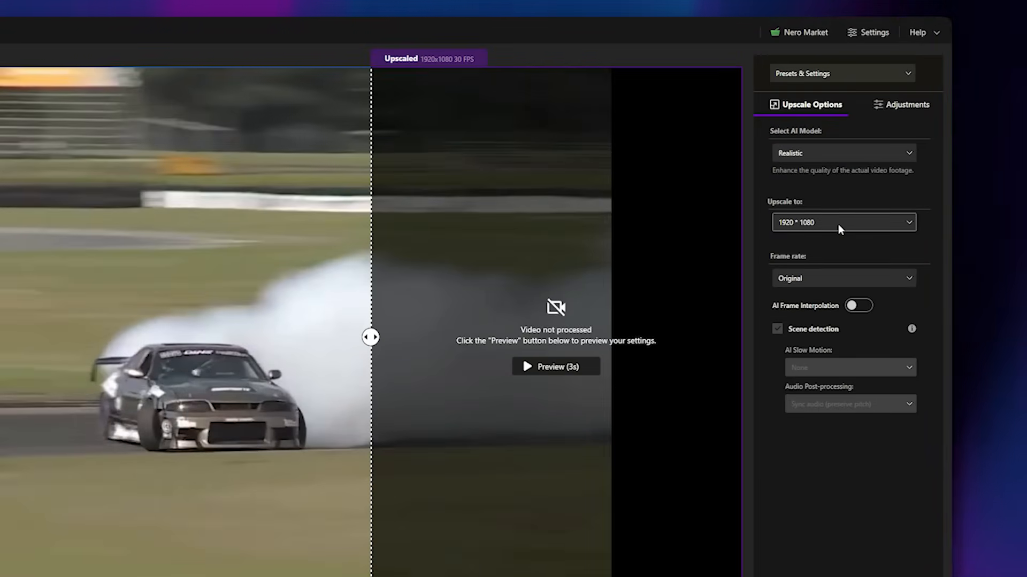
left_click(843, 278)
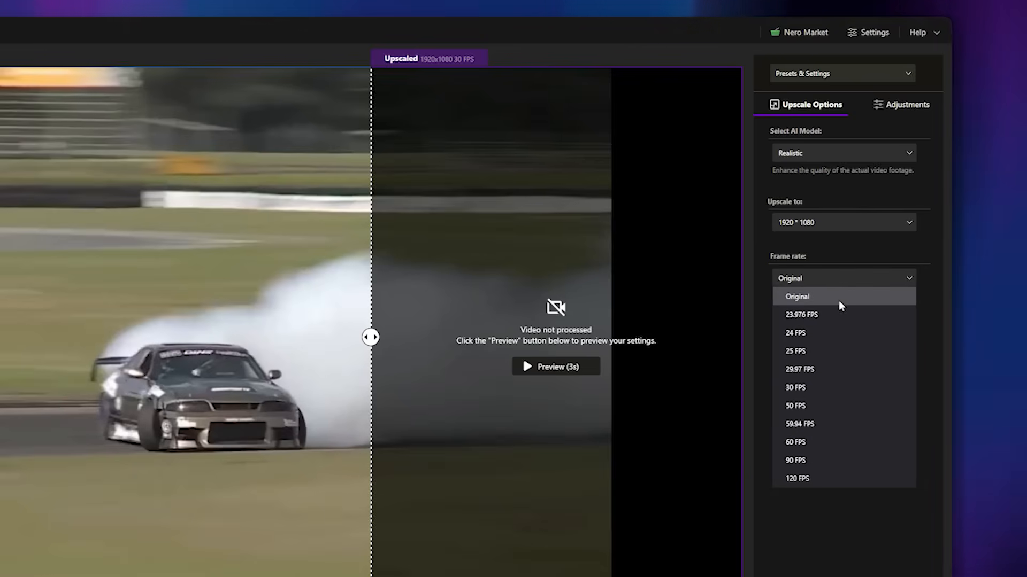
left_click(795, 442)
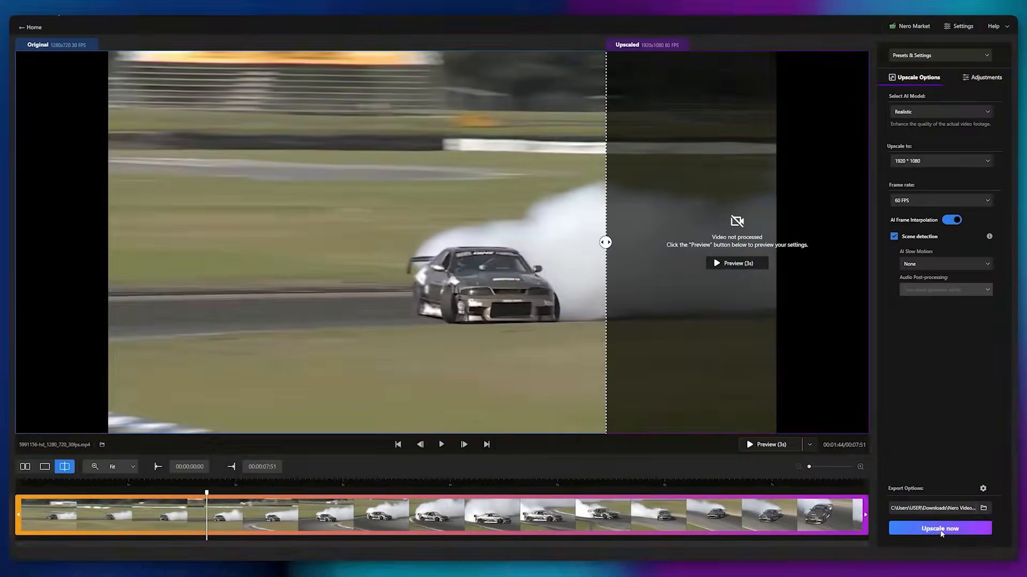
left_click(938, 529)
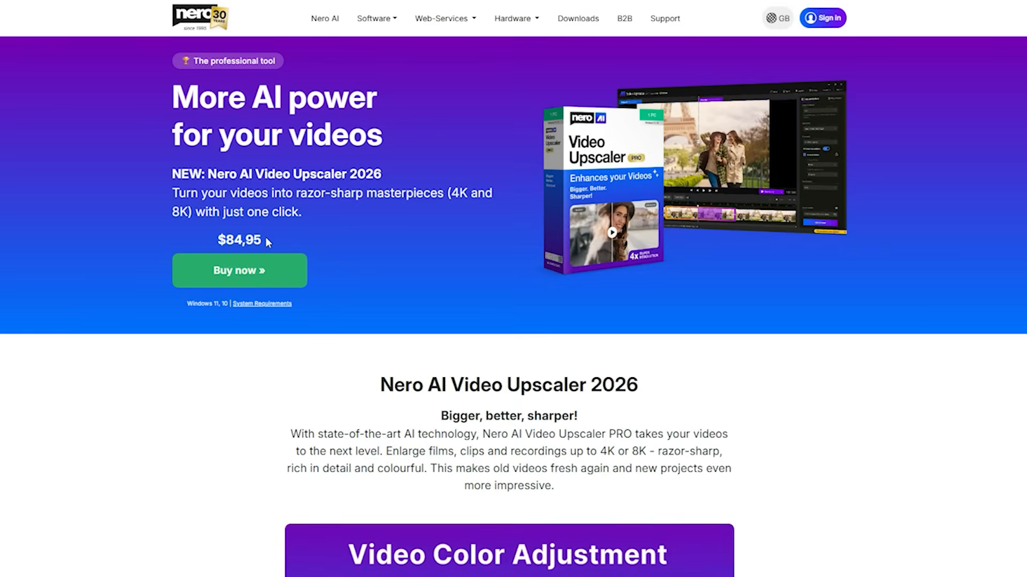
Scroll the Nero AI Video Upscaler 2026 page to its $84,95 price section.
scroll("down", 3)
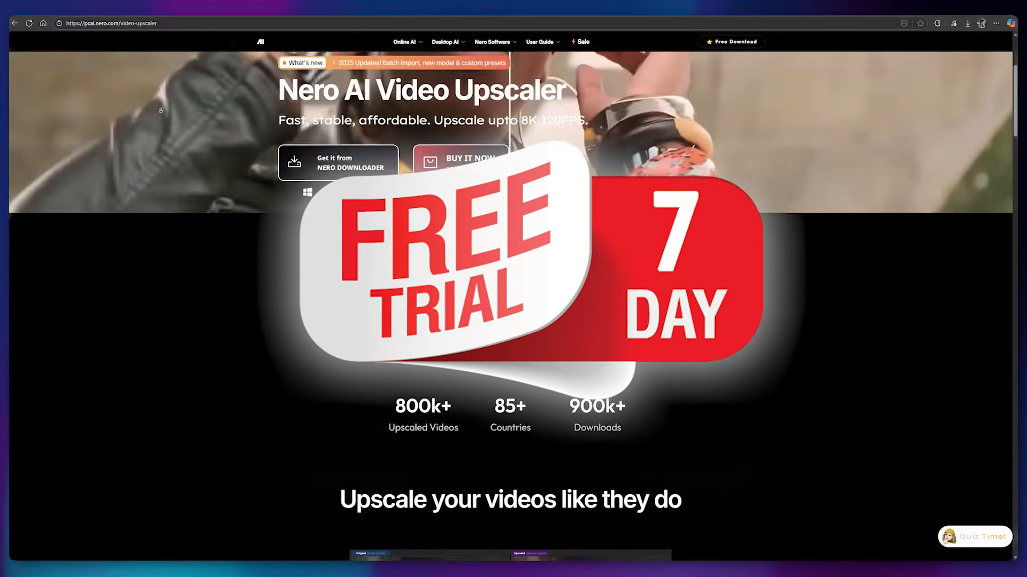
Scroll past testimonials and AI models down to the New in Video Upscaler section.
scroll("down", 3)
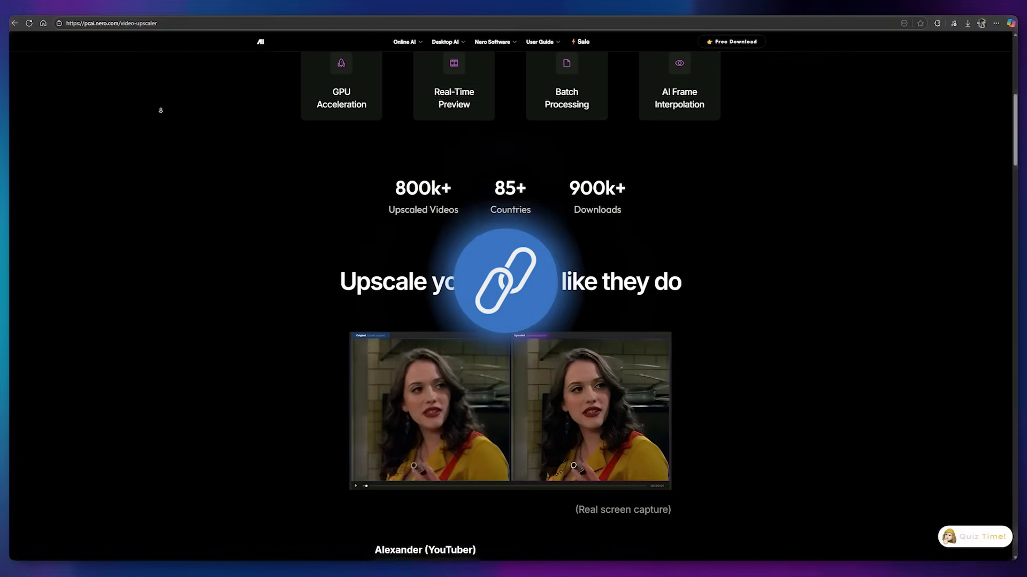
scroll("down", 3)
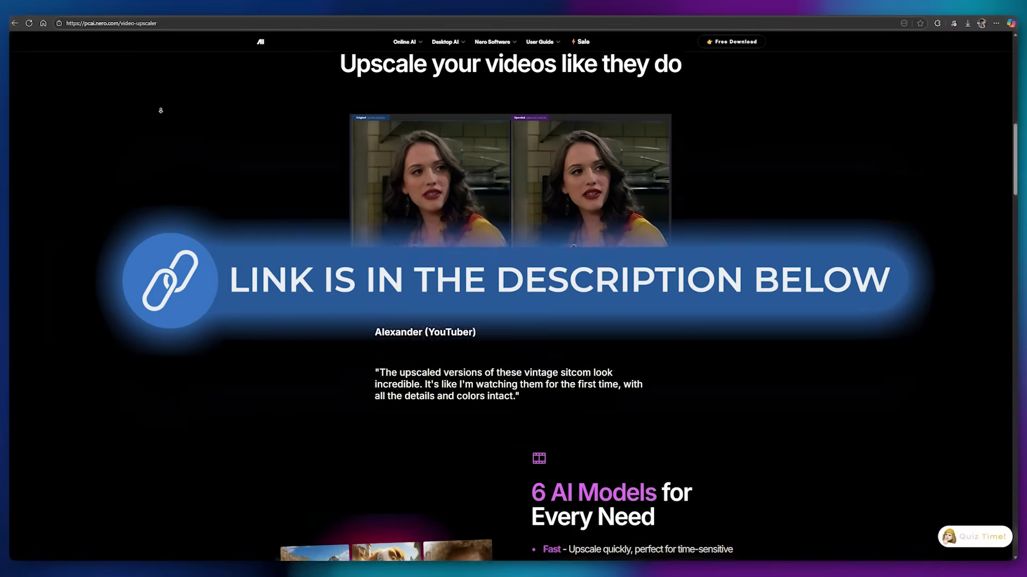
scroll("down", 3)
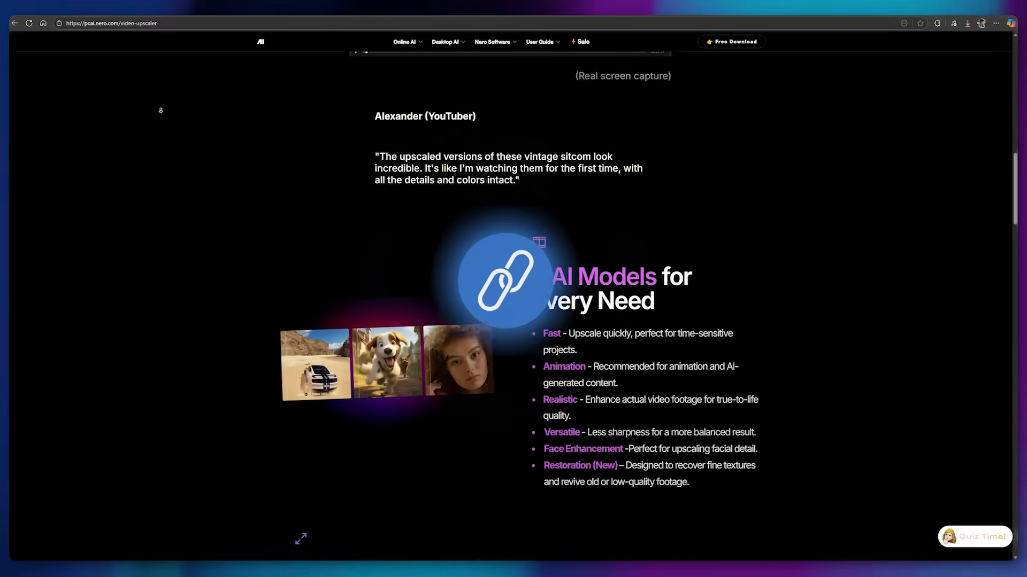
scroll("down", 3)
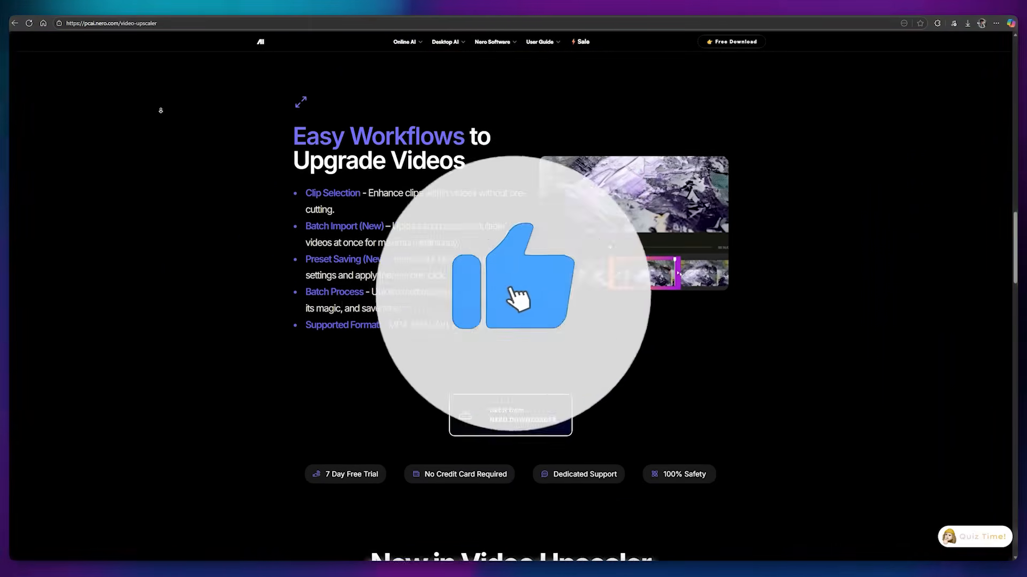
scroll("down", 3)
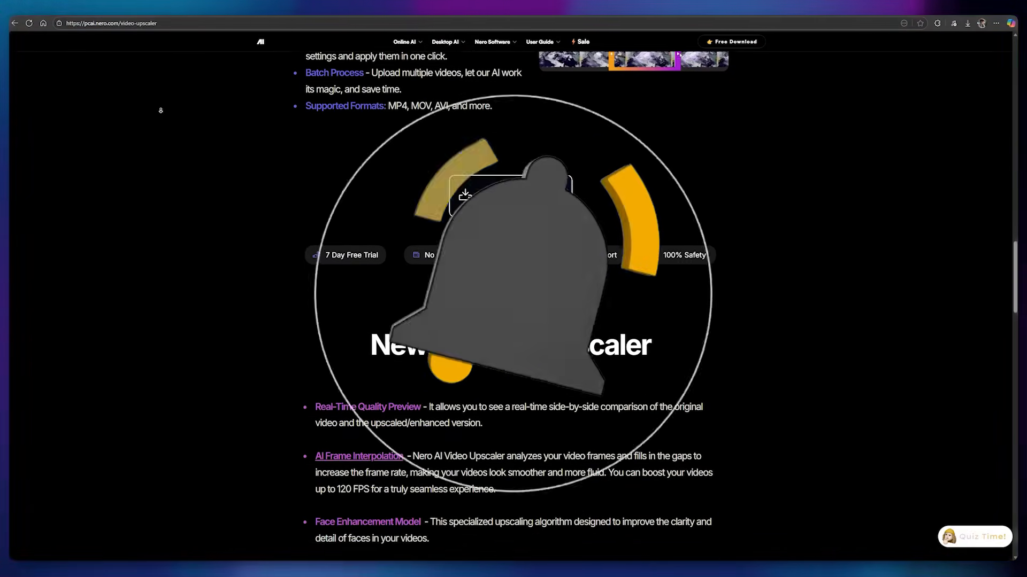